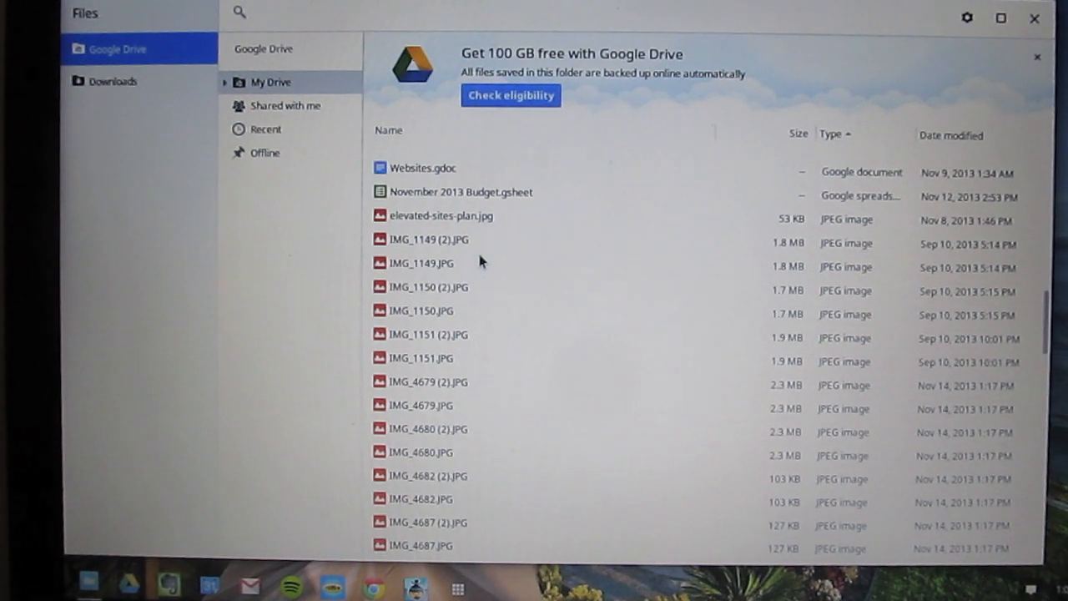
pyautogui.moveTo(561, 334)
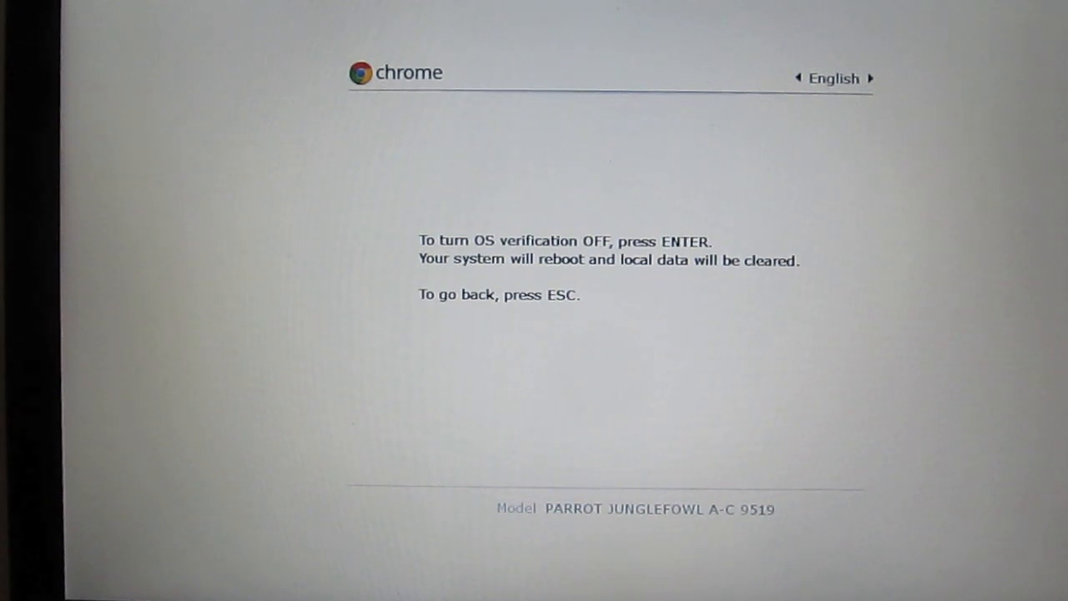
# Confirm turning OS verification off and continue booting into developer mode.
pyautogui.press('enter')
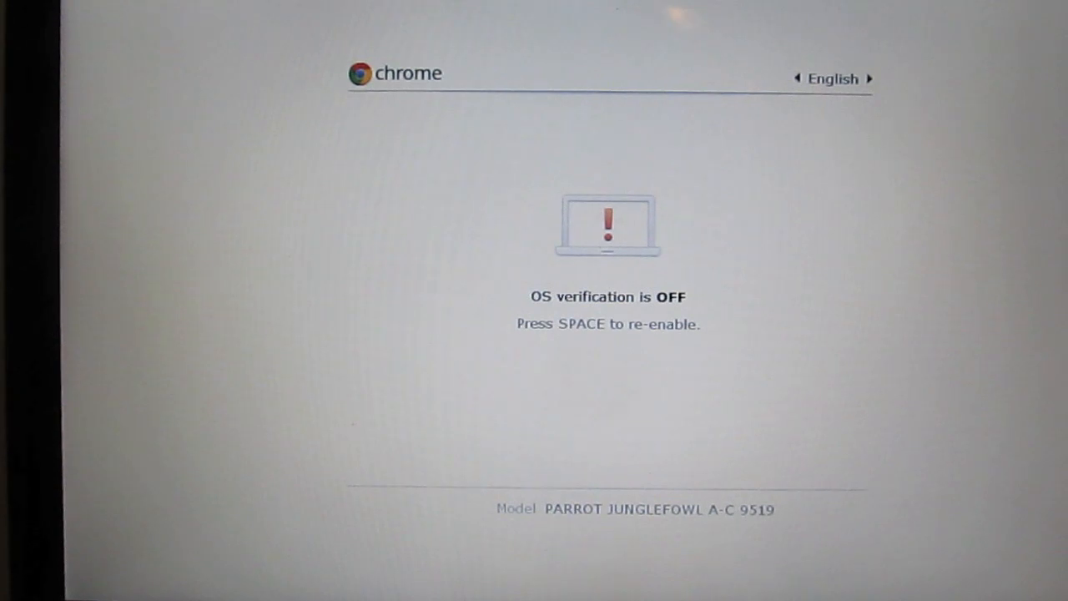
pyautogui.press('space')
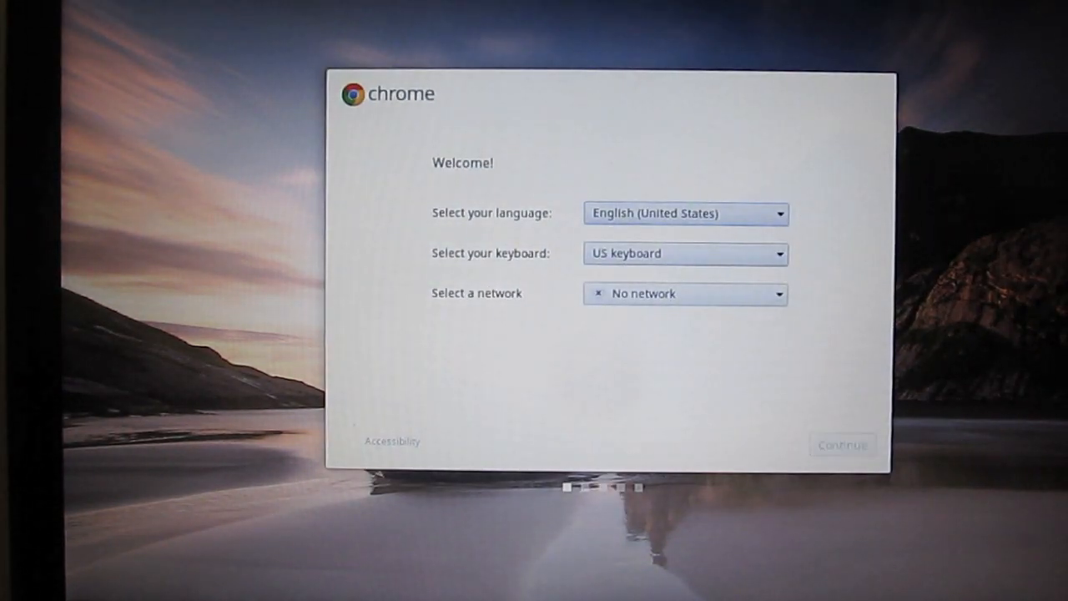
# Join the DobleMuerte Wi-Fi network, retrying the connection after the incorrect-password error.
pyautogui.click(684, 293)
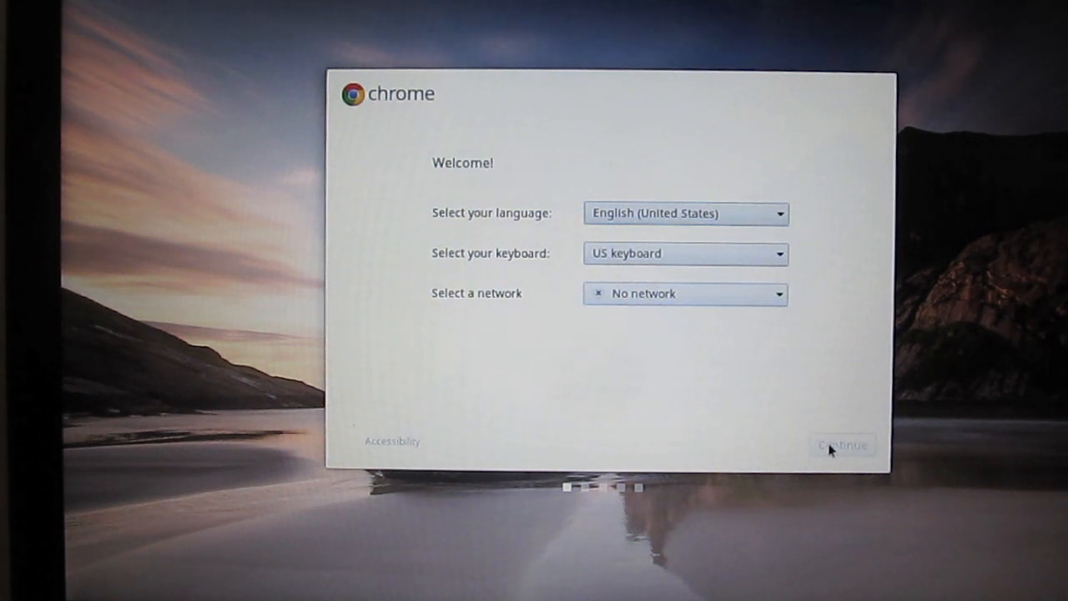
pyautogui.click(684, 294)
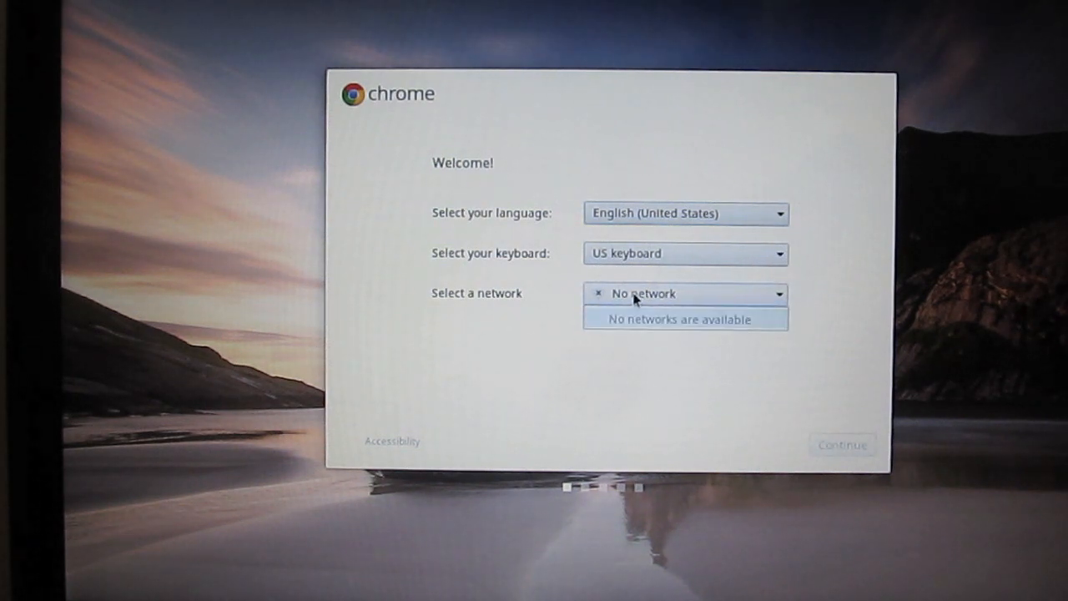
pyautogui.click(676, 319)
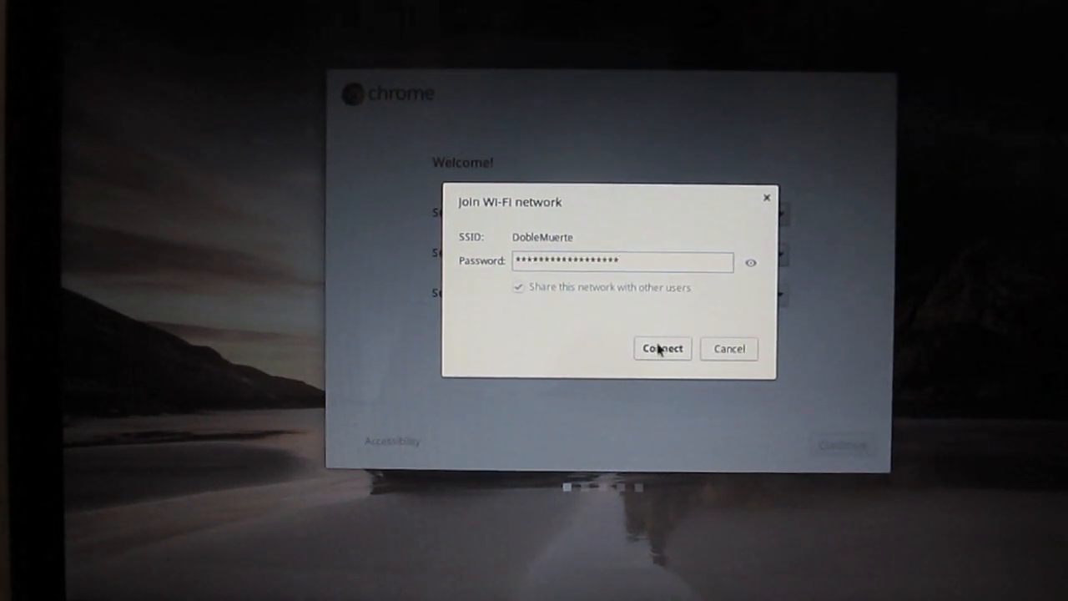
pyautogui.click(660, 348)
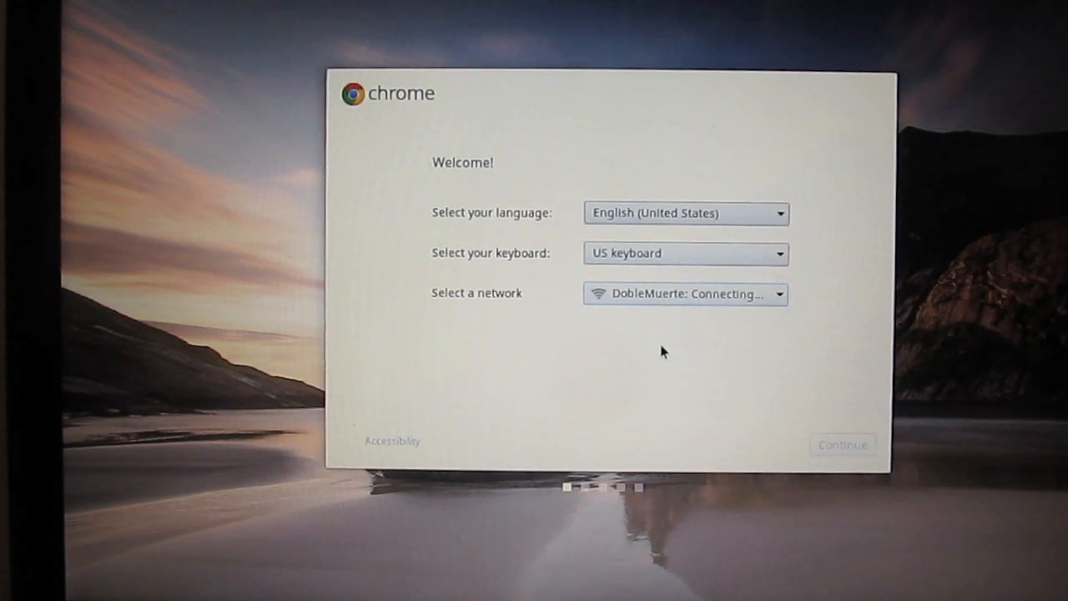
pyautogui.moveTo(664, 345)
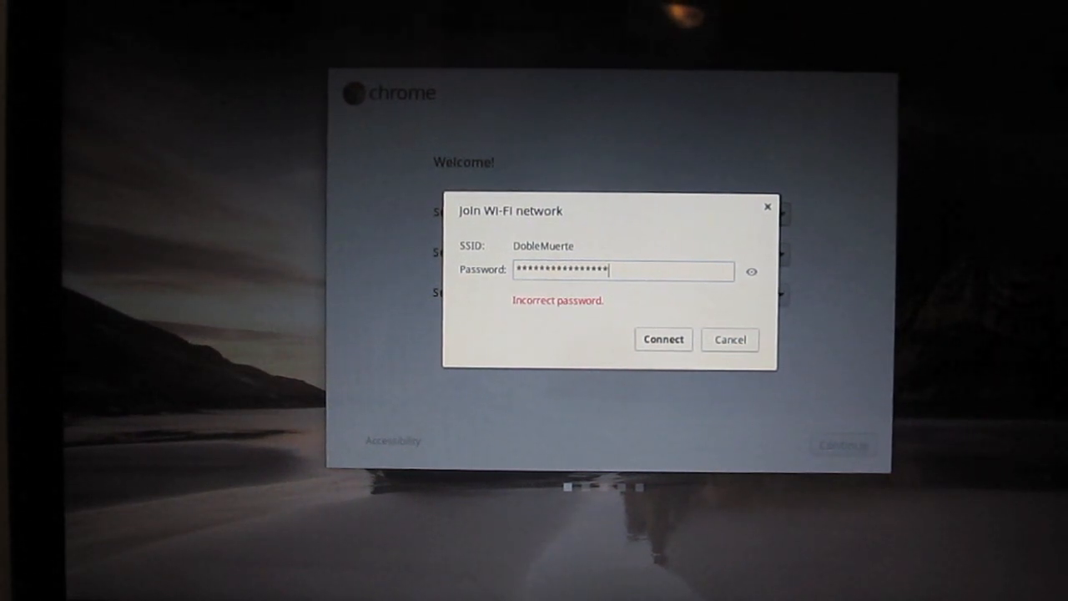
pyautogui.click(662, 339)
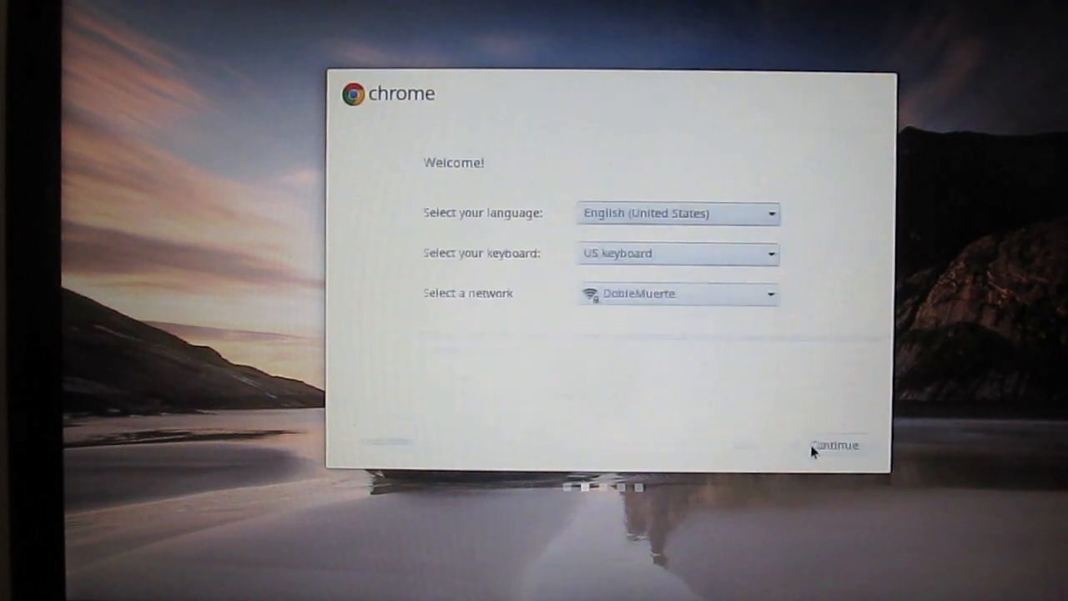
# Continue from the welcome step and accept the Google Chrome OS terms.
pyautogui.click(835, 444)
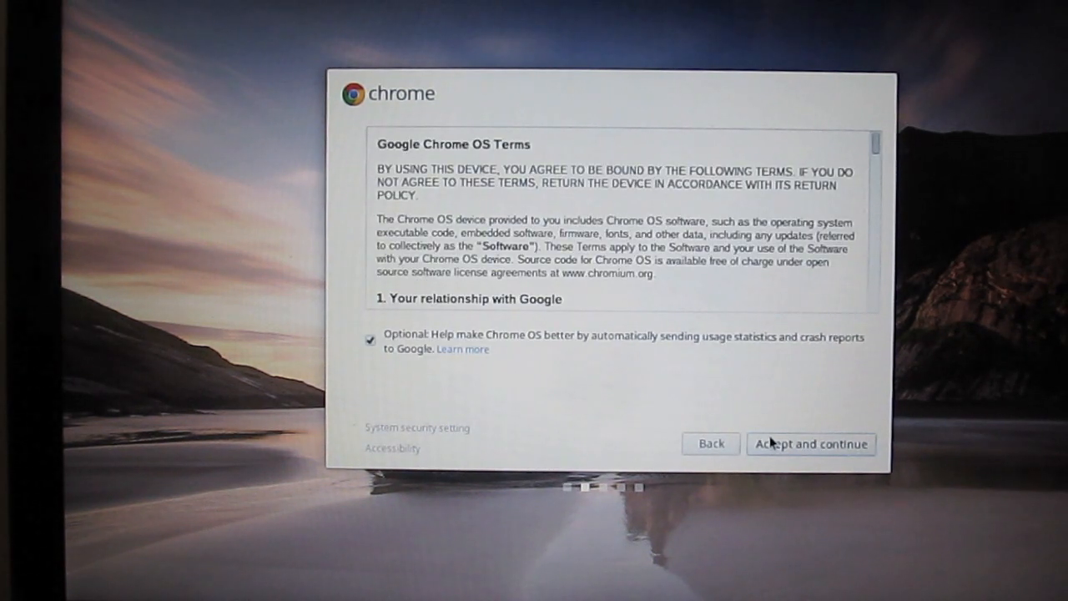
pyautogui.click(809, 444)
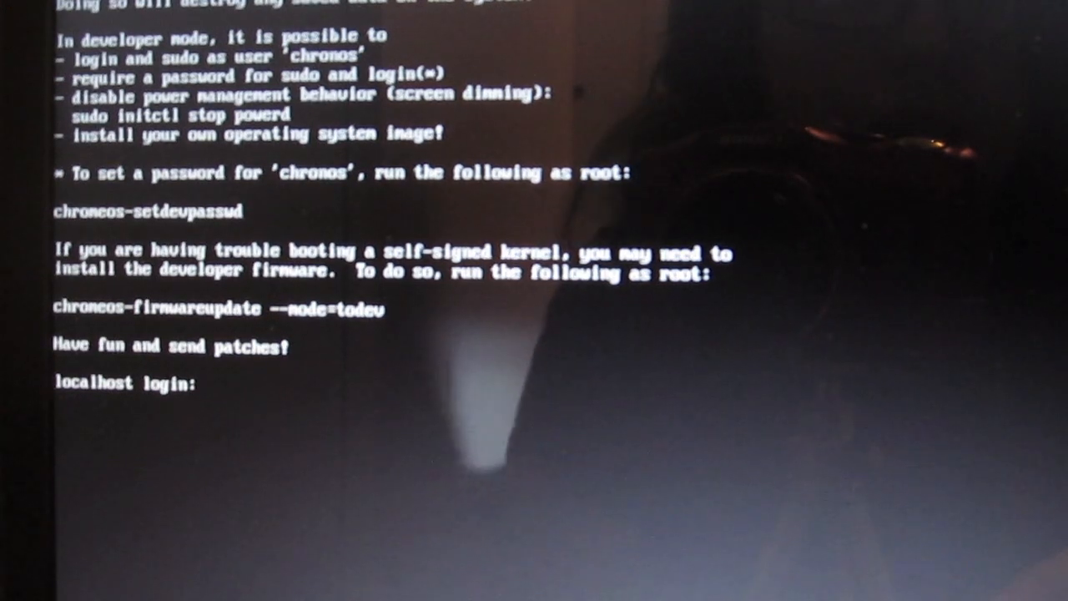
# Log in as the chronos user at the localhost login prompt.
pyautogui.write('chr')
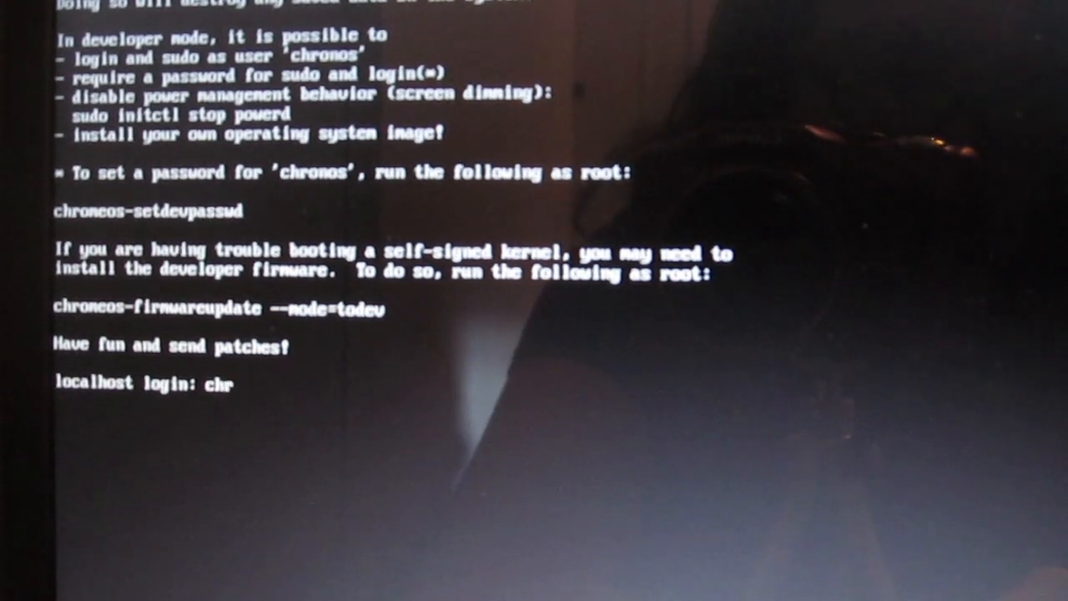
pyautogui.write('onos')
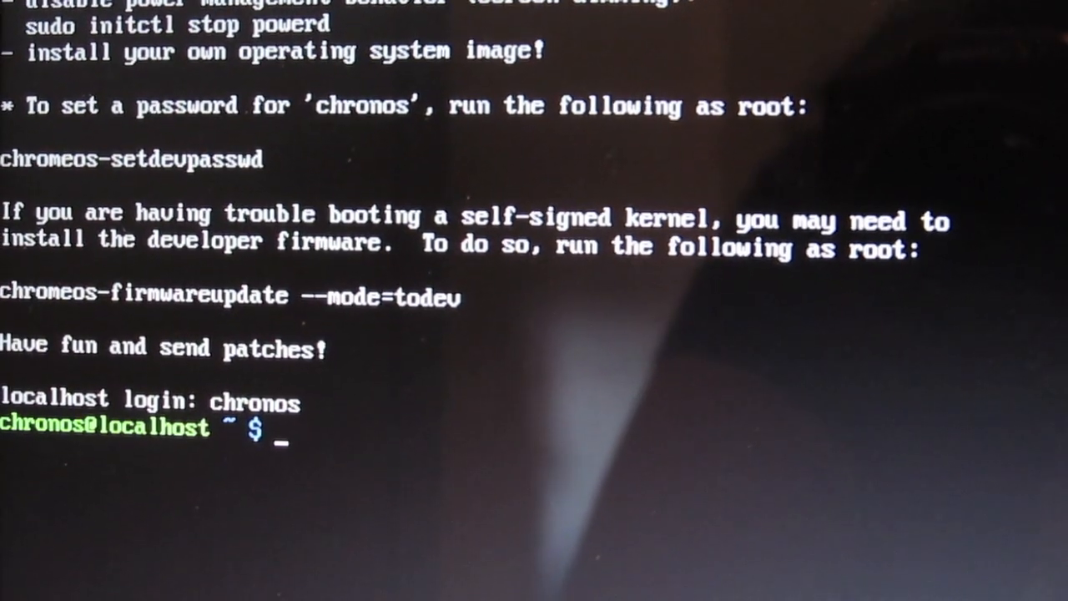
pyautogui.write('curl')
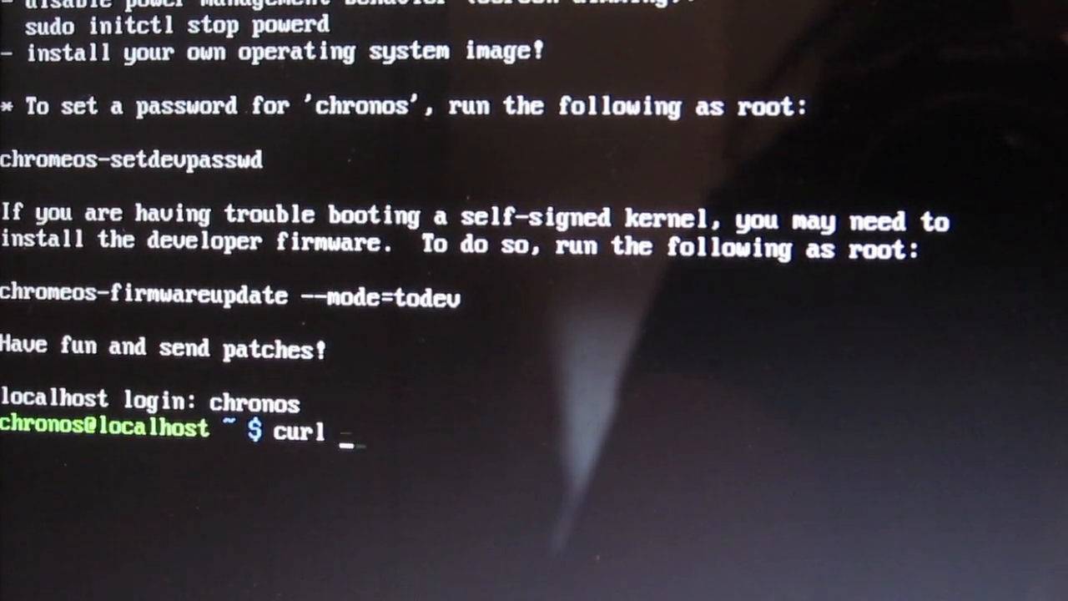
pyautogui.write('-L')
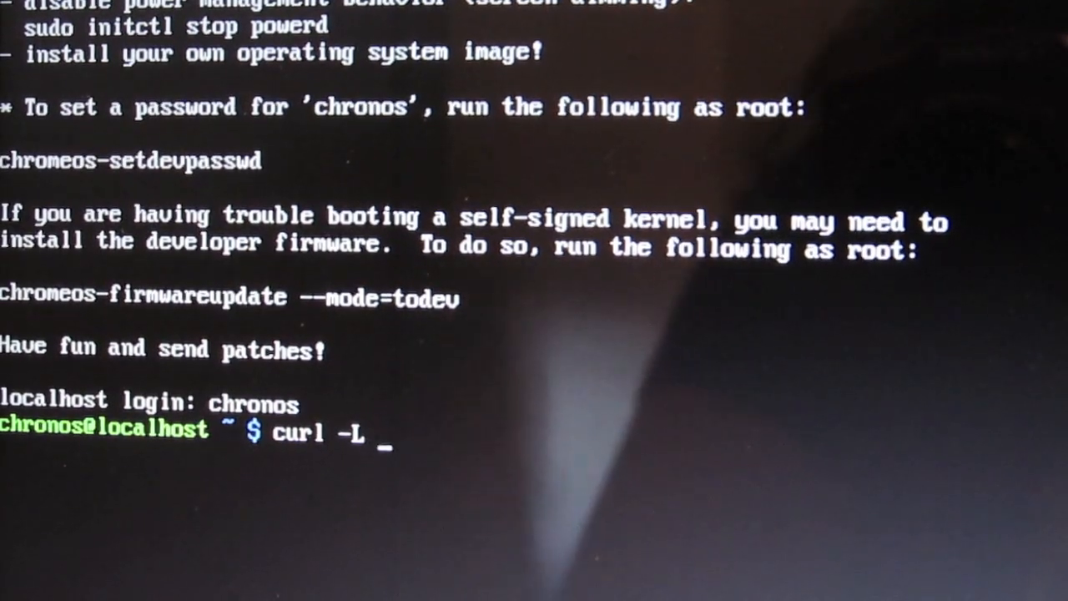
pyautogui.write('-O')
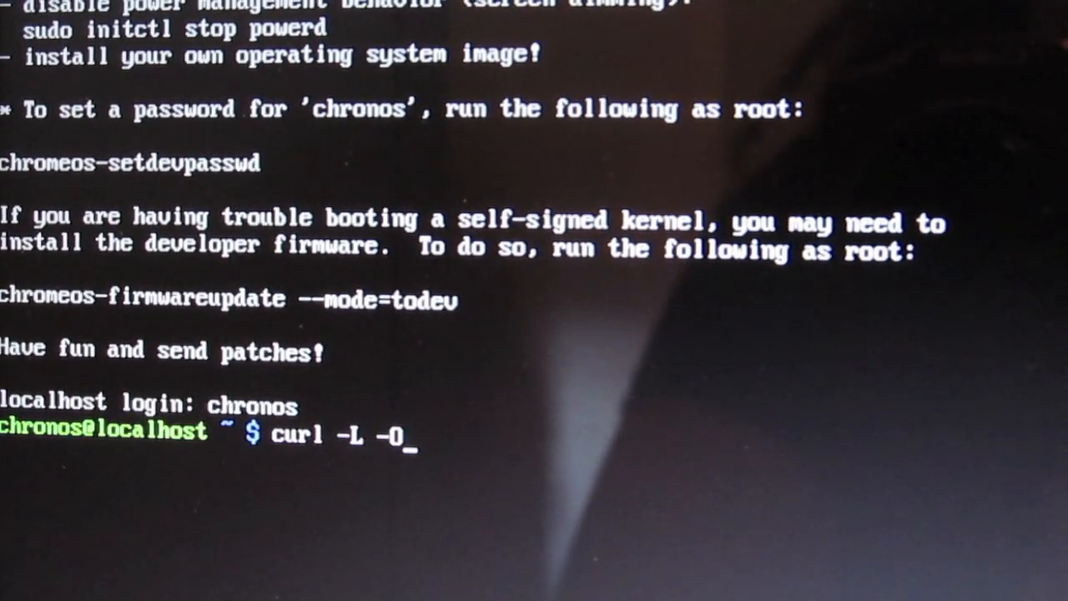
pyautogui.write('ht')
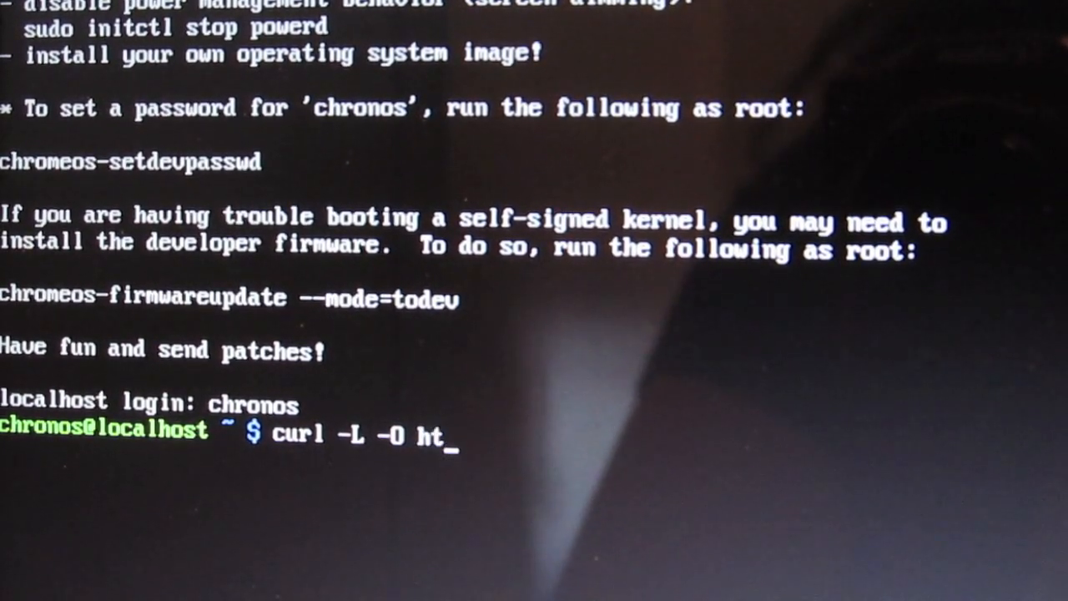
pyautogui.write('tp://')
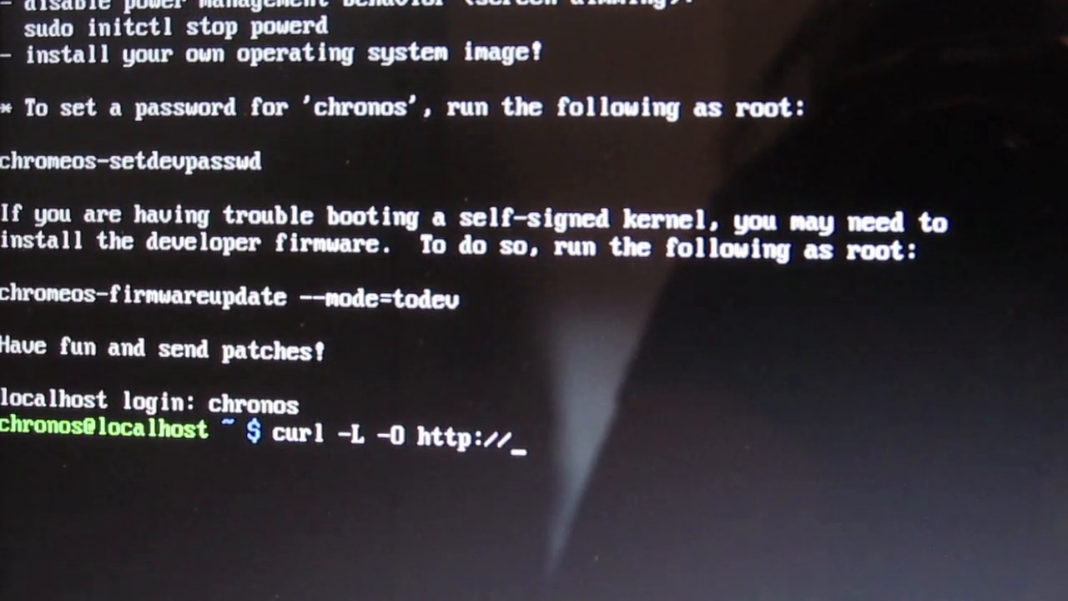
pyautogui.write('goo')
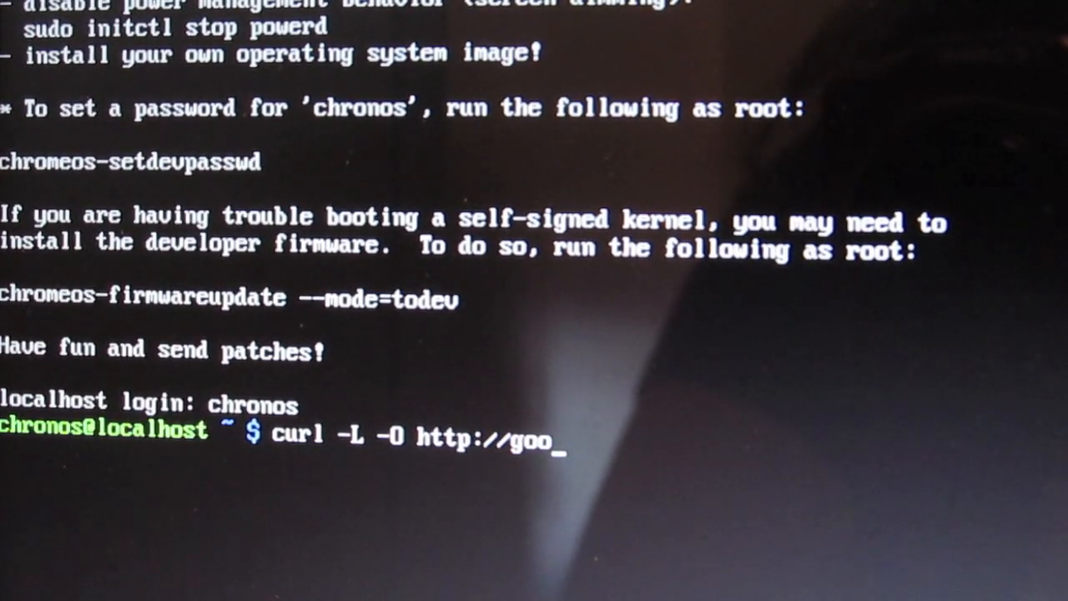
pyautogui.write('.gl/s')
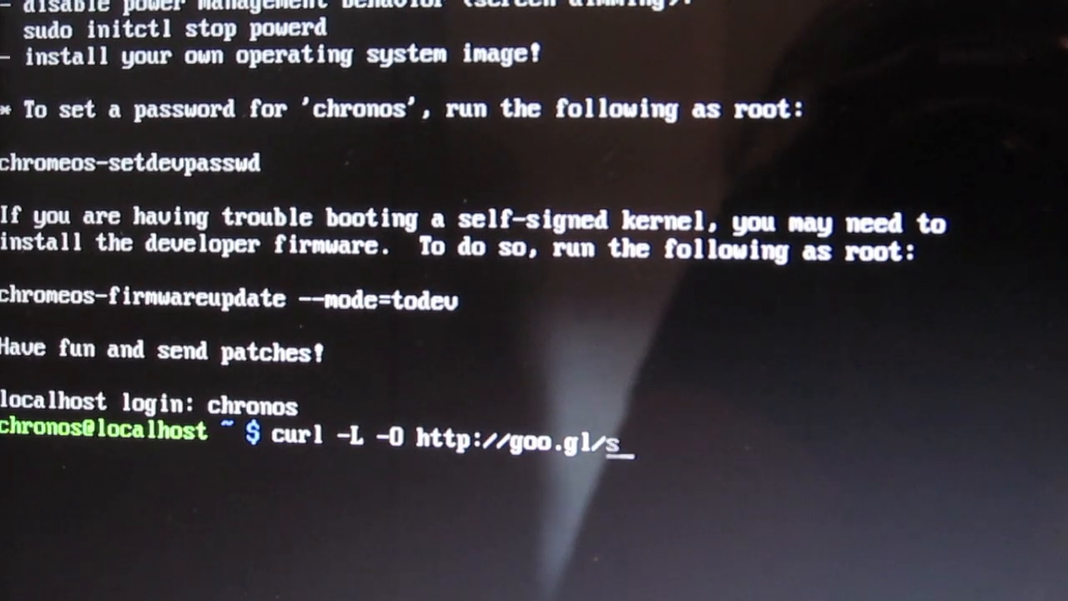
pyautogui.write('9')
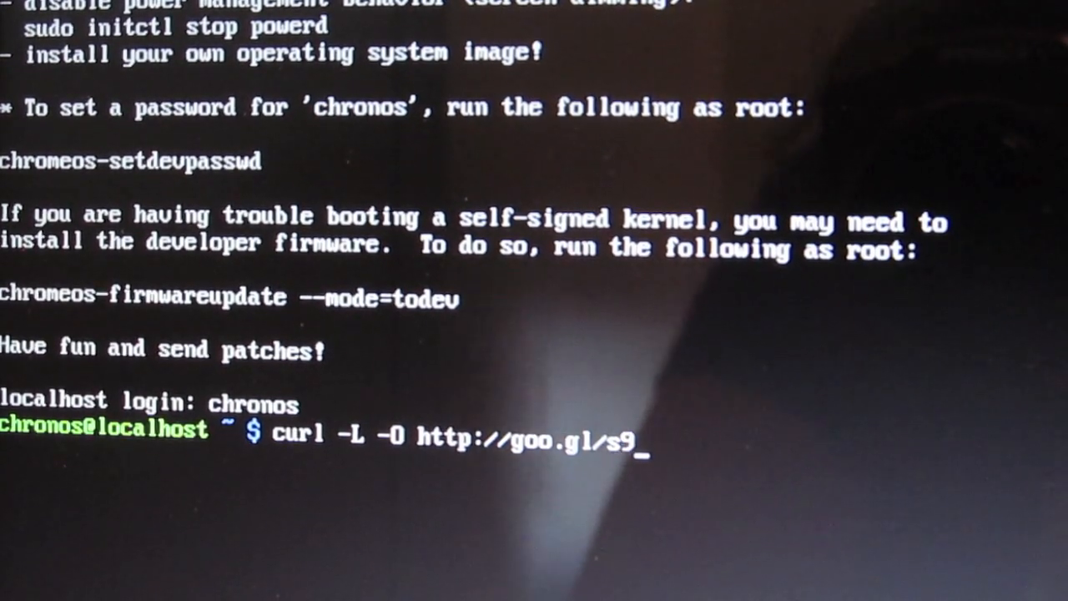
pyautogui.write('ryd')
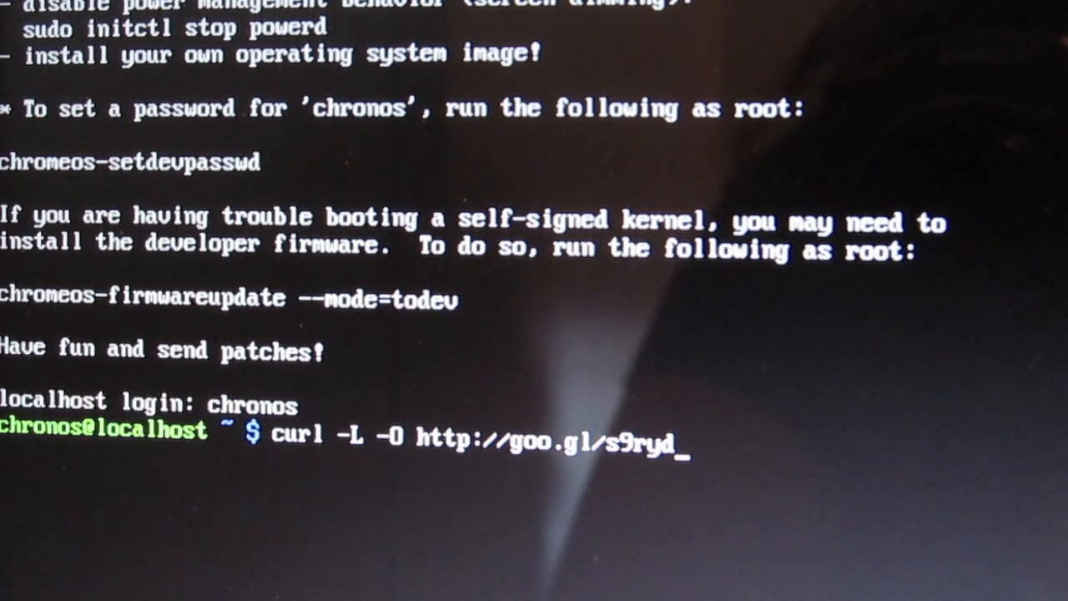
pyautogui.write('; sud')
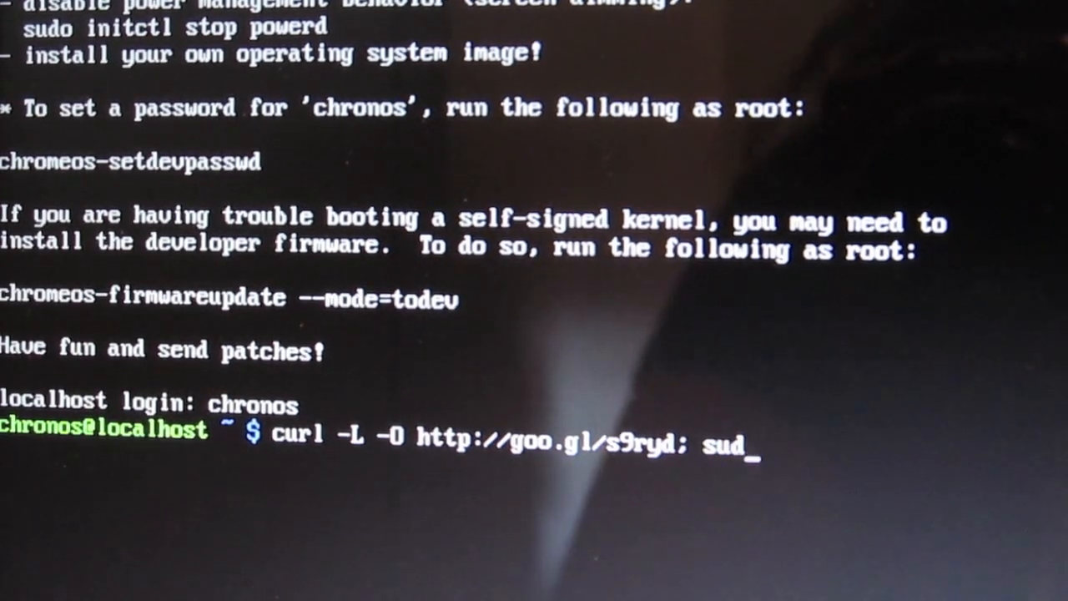
pyautogui.write('o bash')
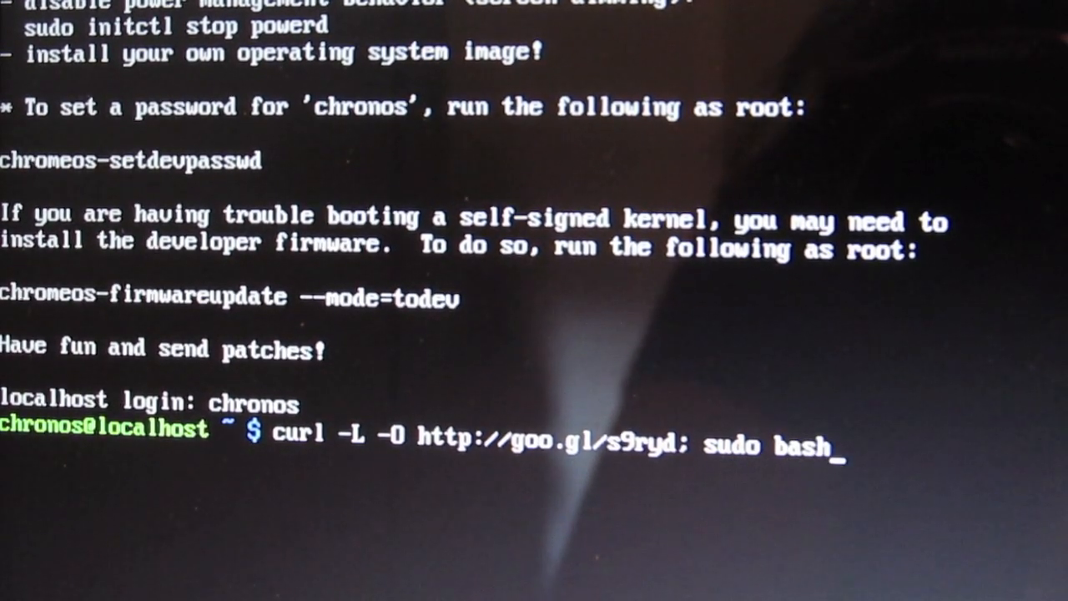
pyautogui.write('s9ryd')
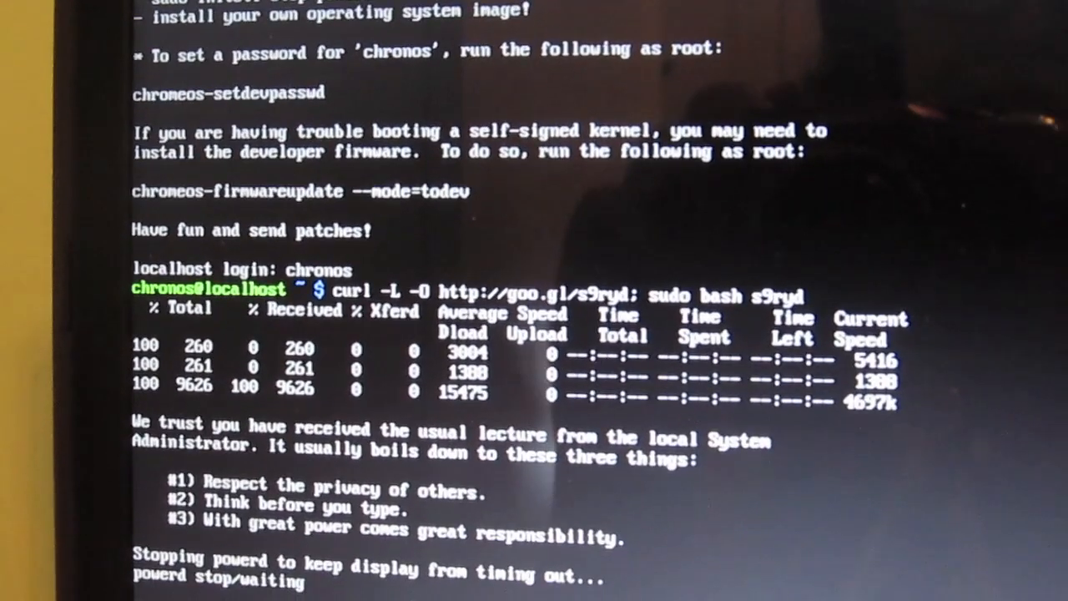
# Continue the Ubuntu 13.10 installation and follow the root filesystem extraction progress.
pyautogui.scroll(-3)
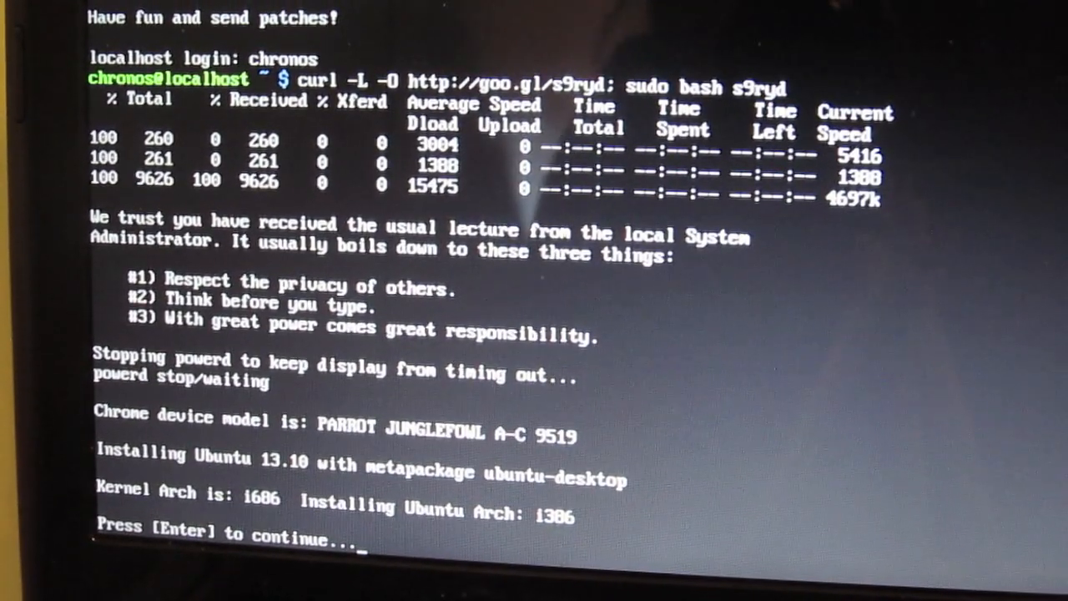
pyautogui.press('enter')
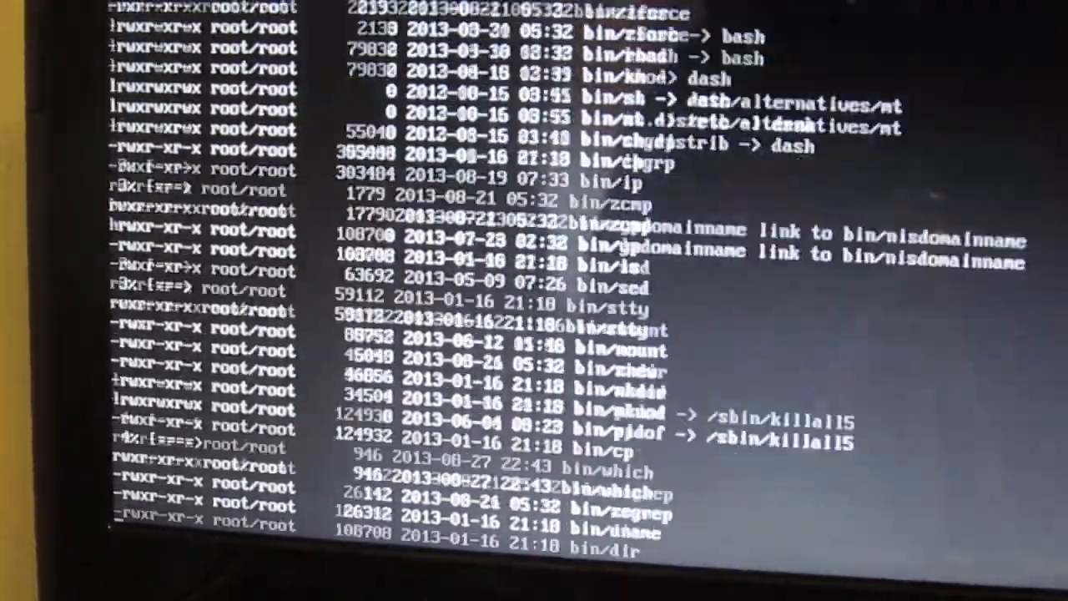
pyautogui.scroll(-3)
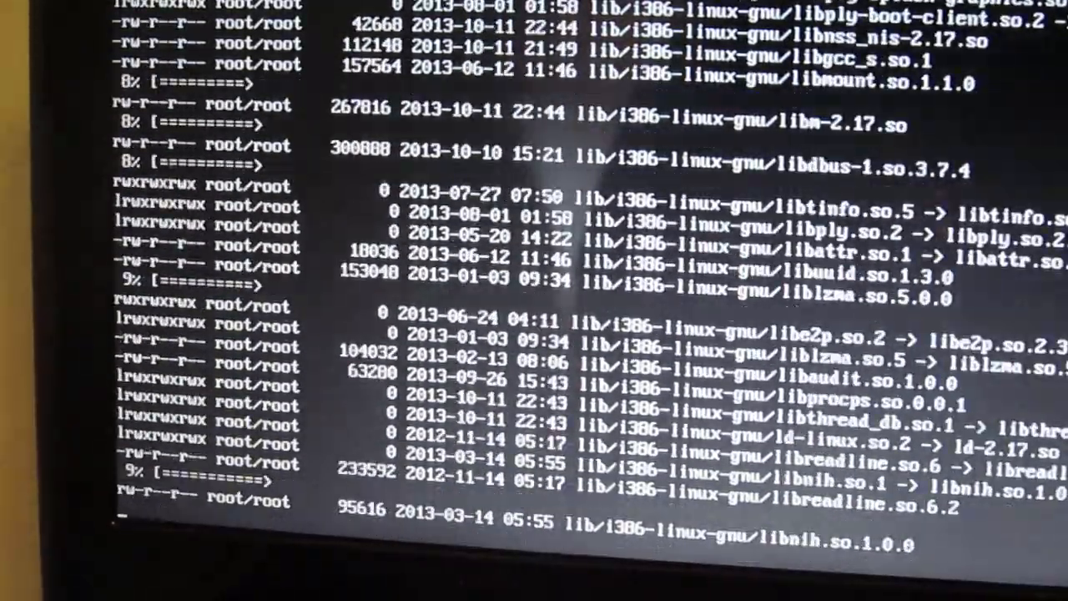
pyautogui.scroll(-3)
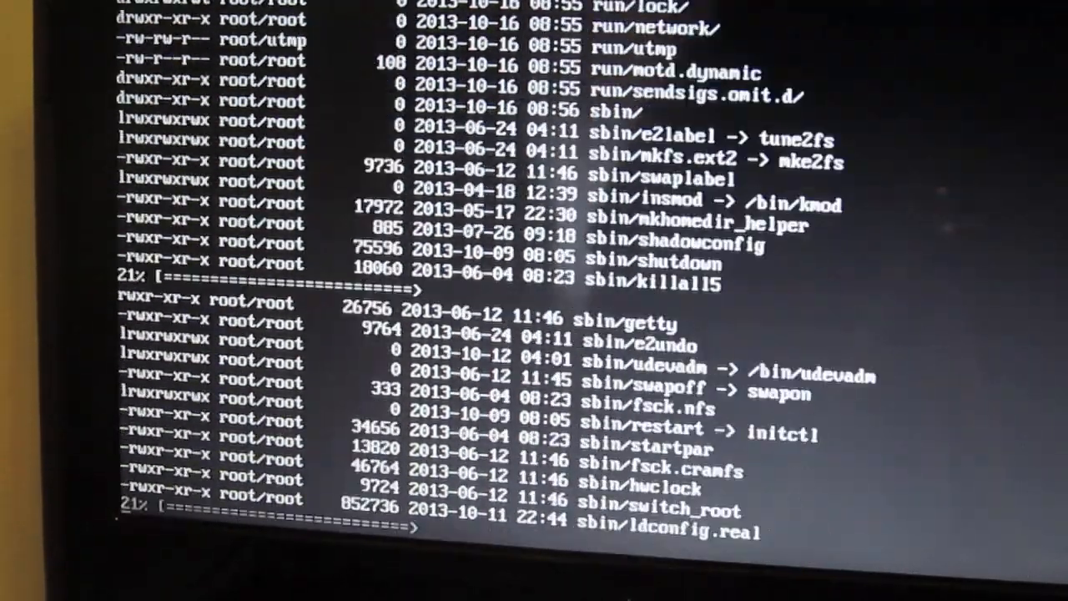
pyautogui.scroll(-3)
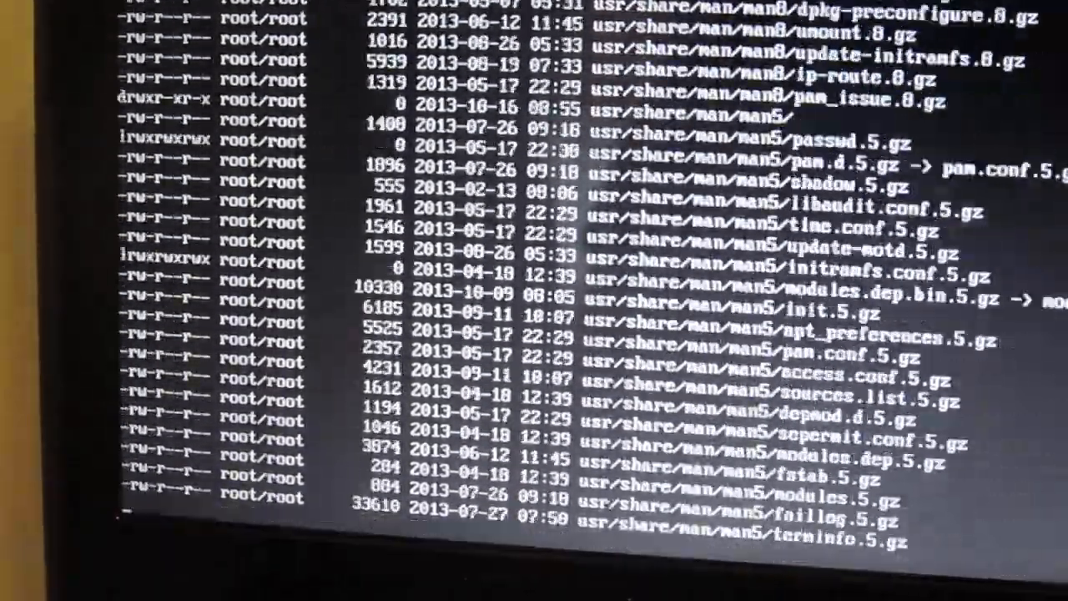
pyautogui.scroll(-3)
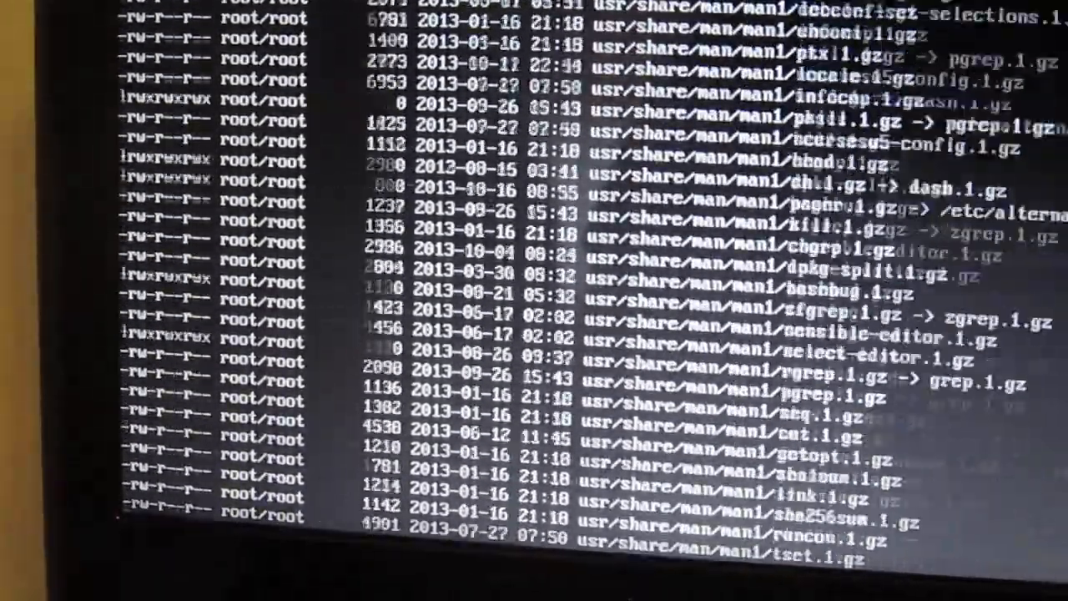
pyautogui.scroll(-3)
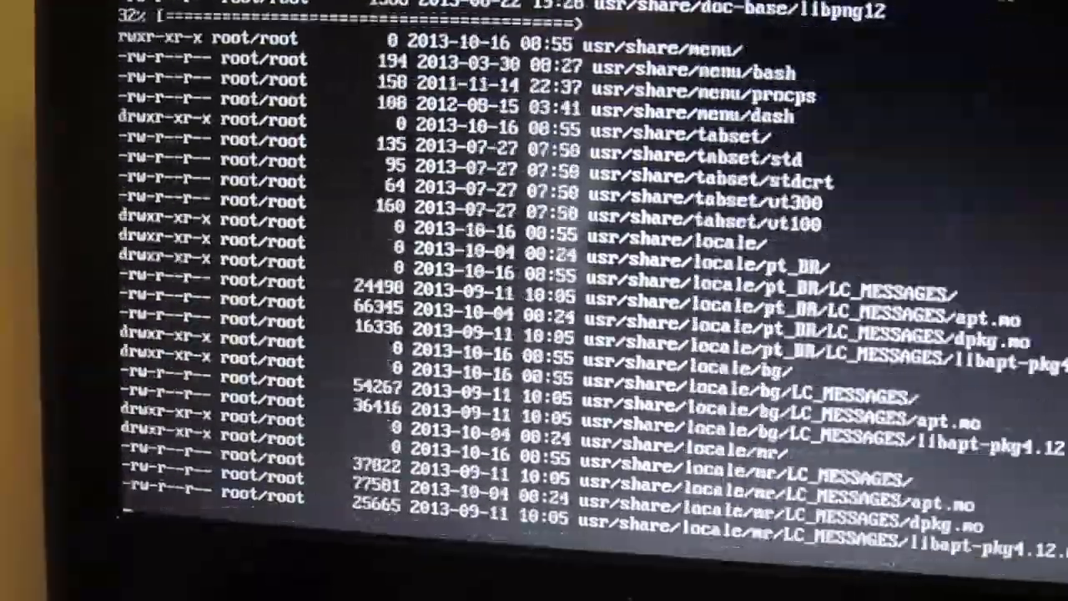
pyautogui.scroll(-3)
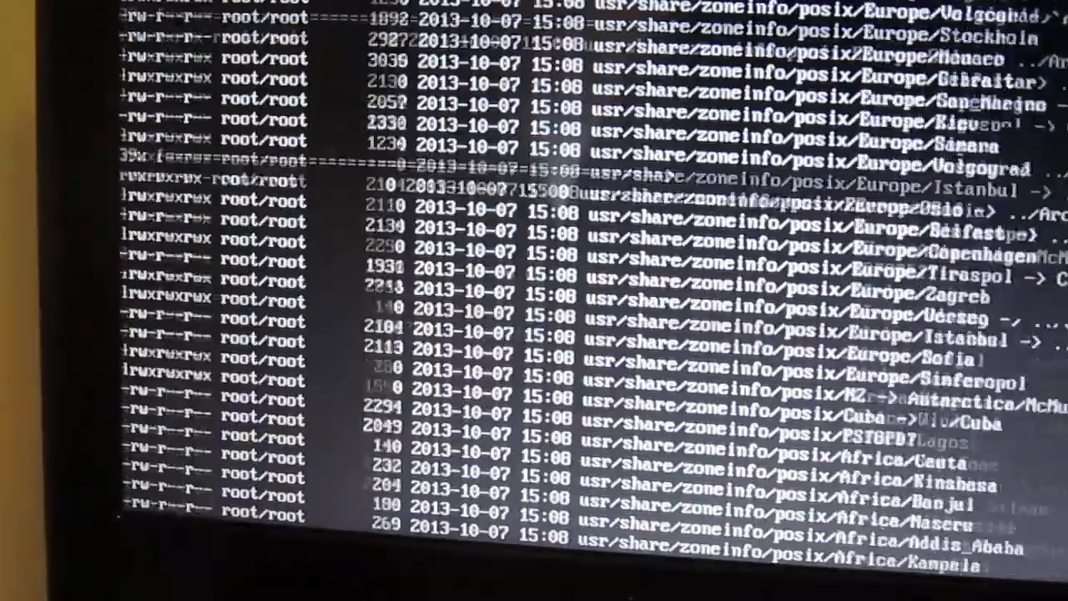
pyautogui.scroll(-3)
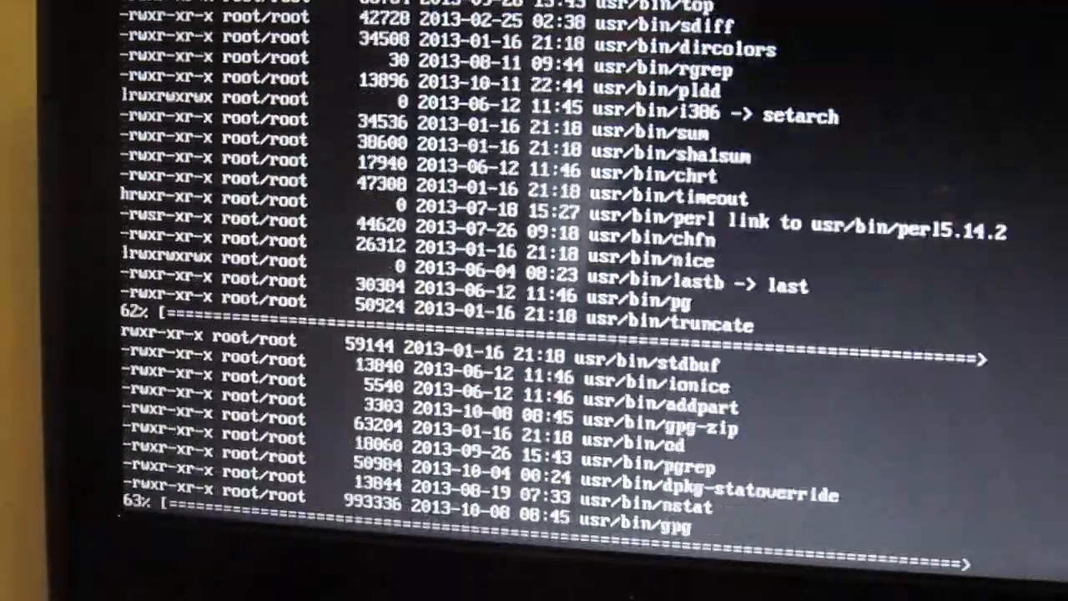
pyautogui.scroll(-3)
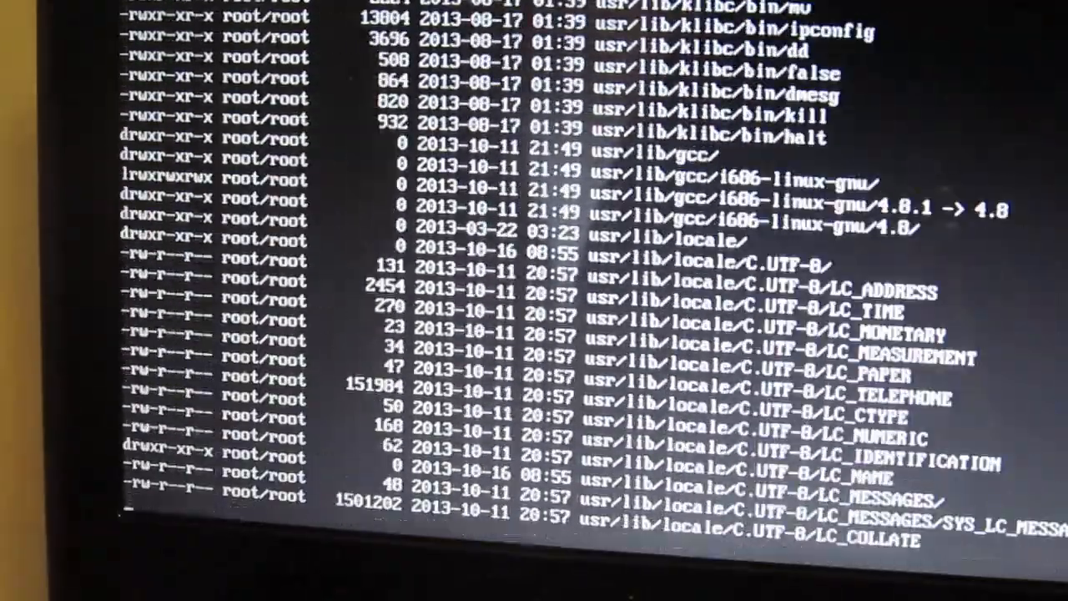
pyautogui.scroll(-3)
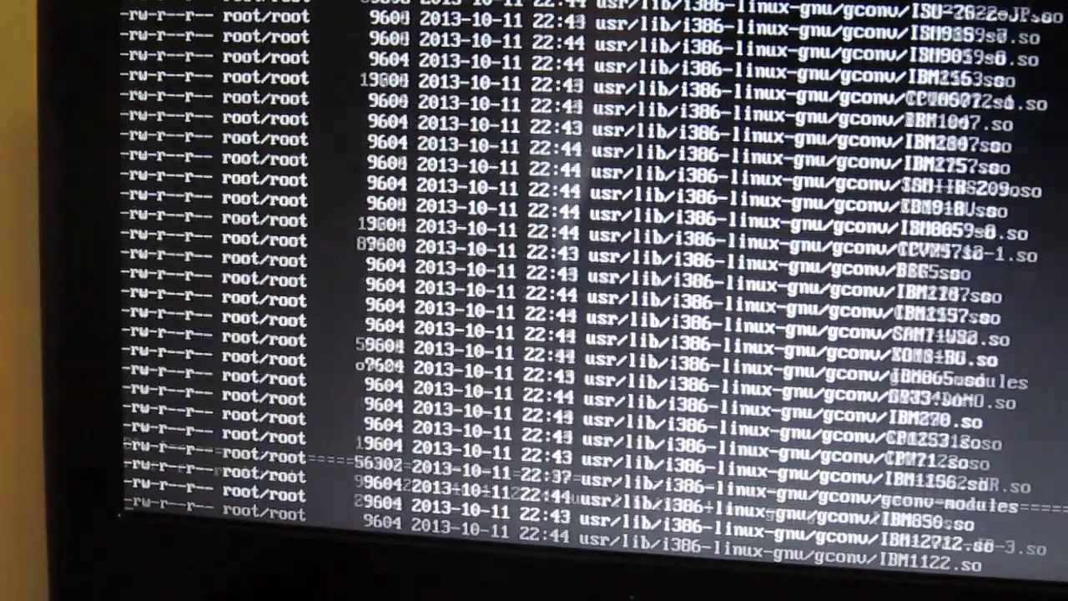
pyautogui.scroll(-3)
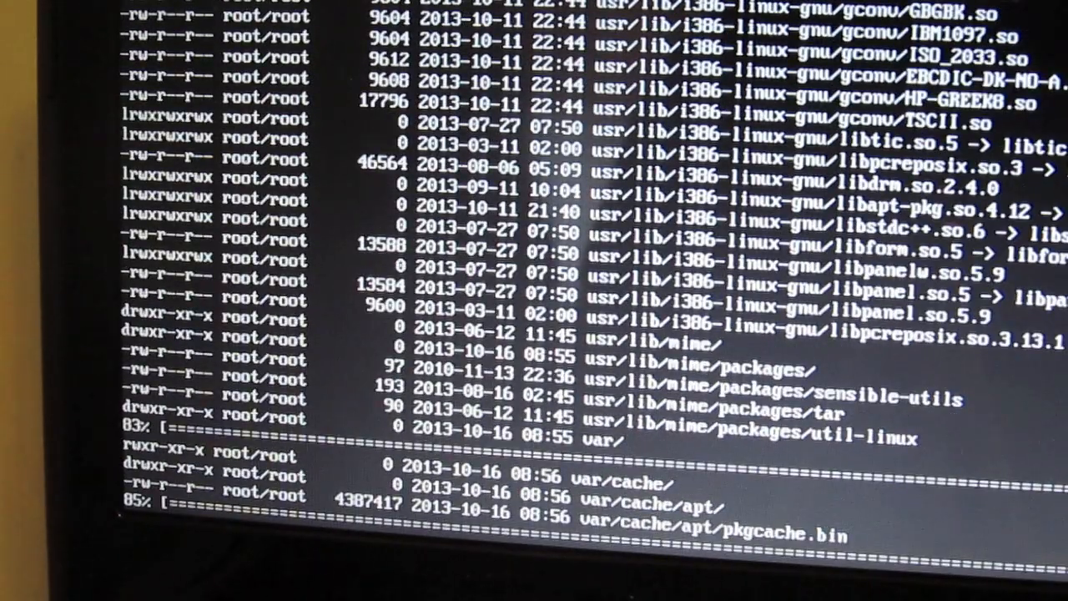
pyautogui.scroll(-3)
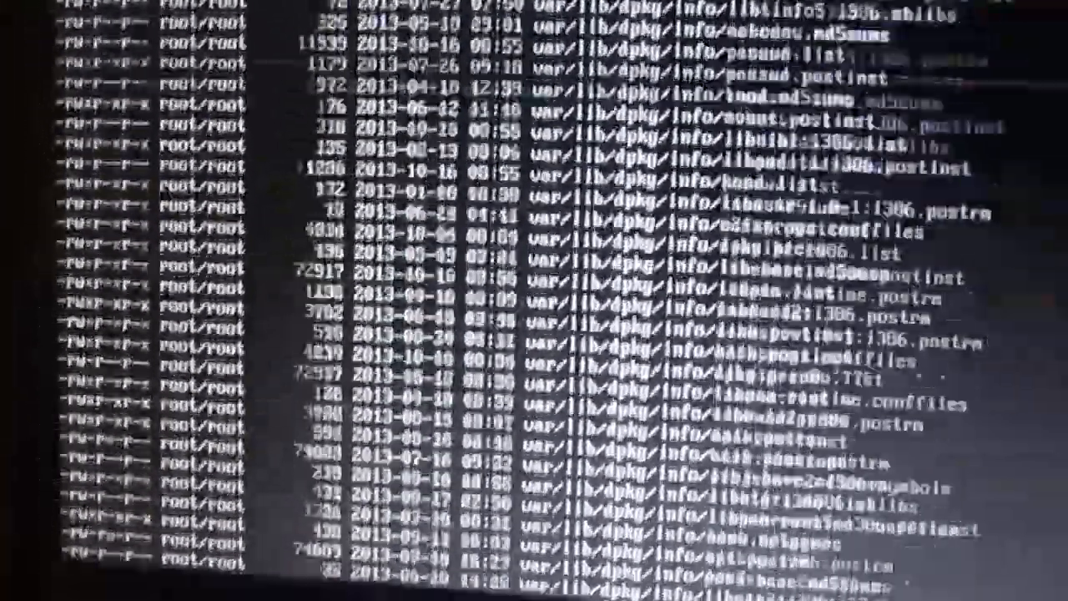
pyautogui.scroll(-3)
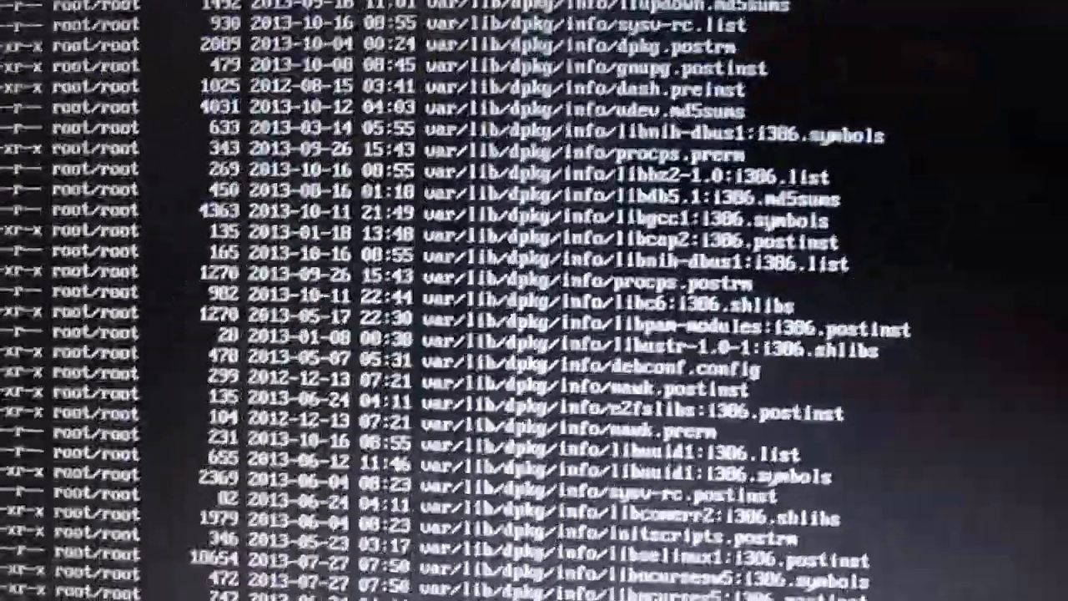
pyautogui.scroll(-3)
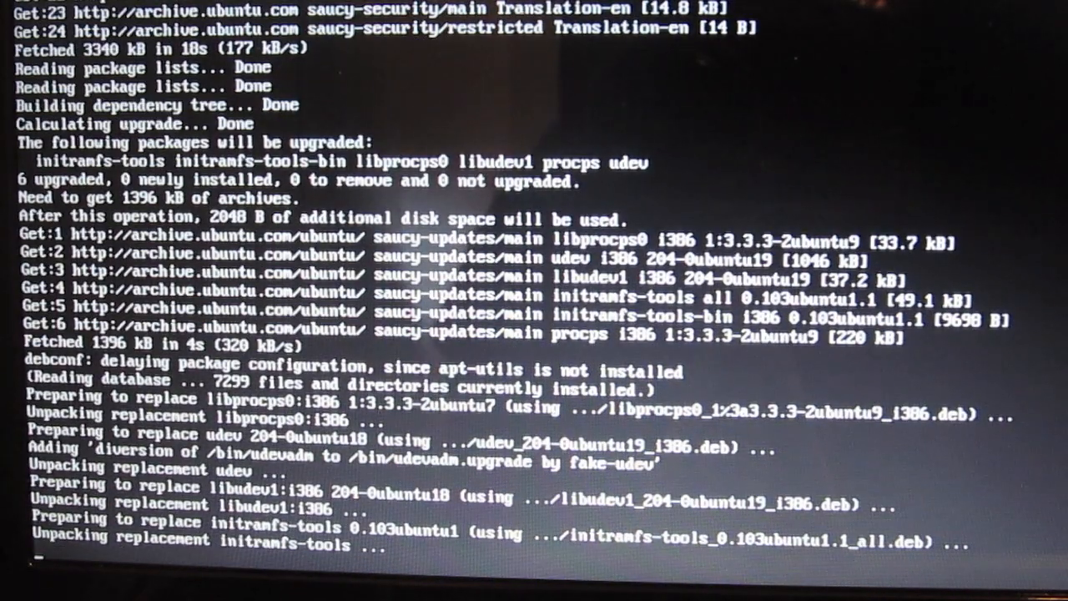
# Follow the console output while the saucy-updates packages download and set up.
pyautogui.scroll(-3)
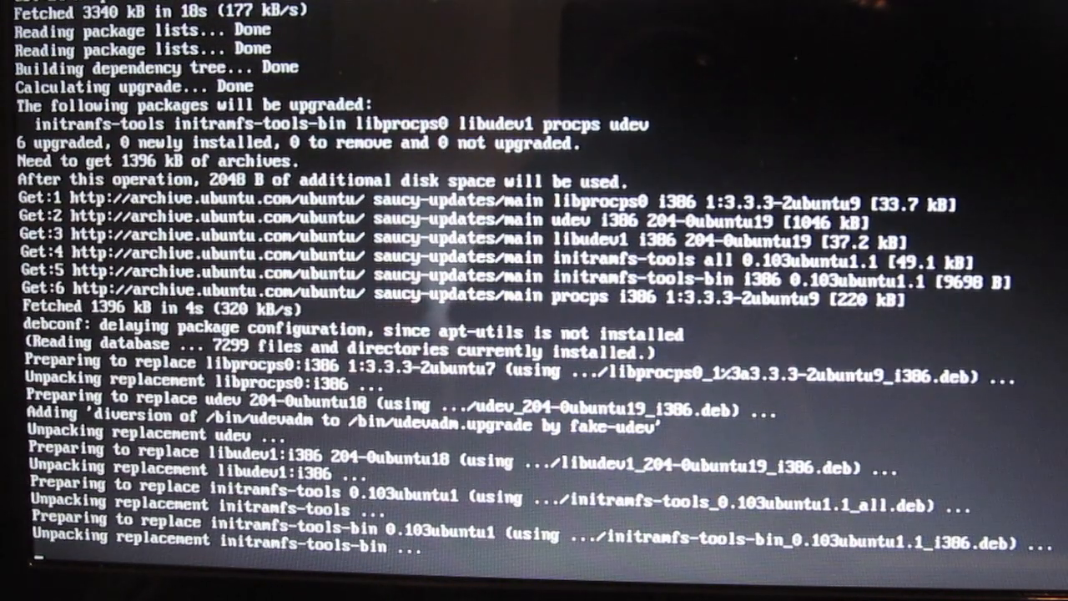
pyautogui.scroll(-3)
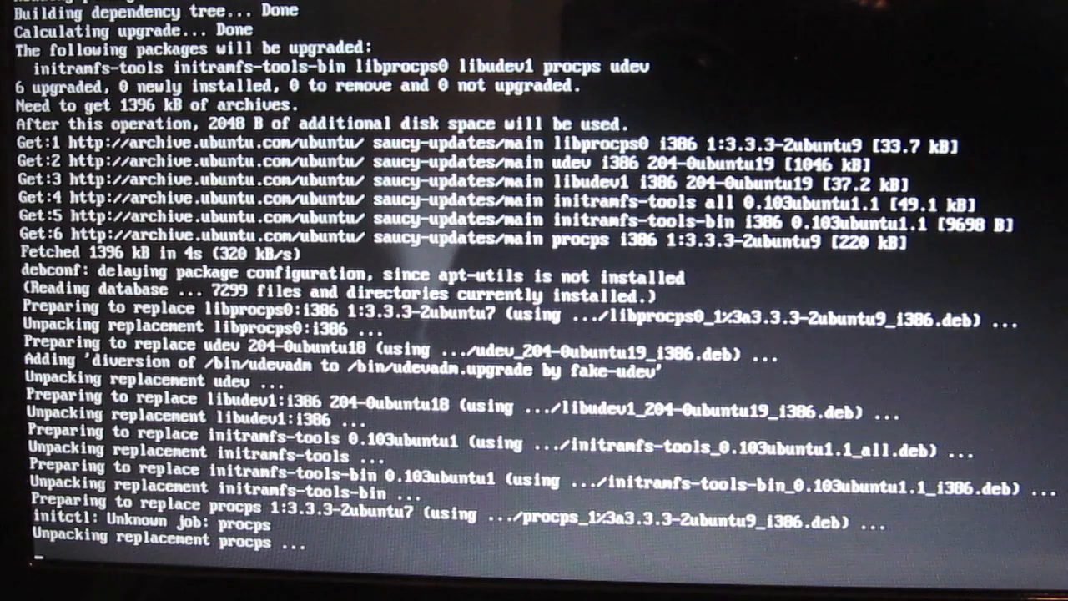
pyautogui.scroll(-3)
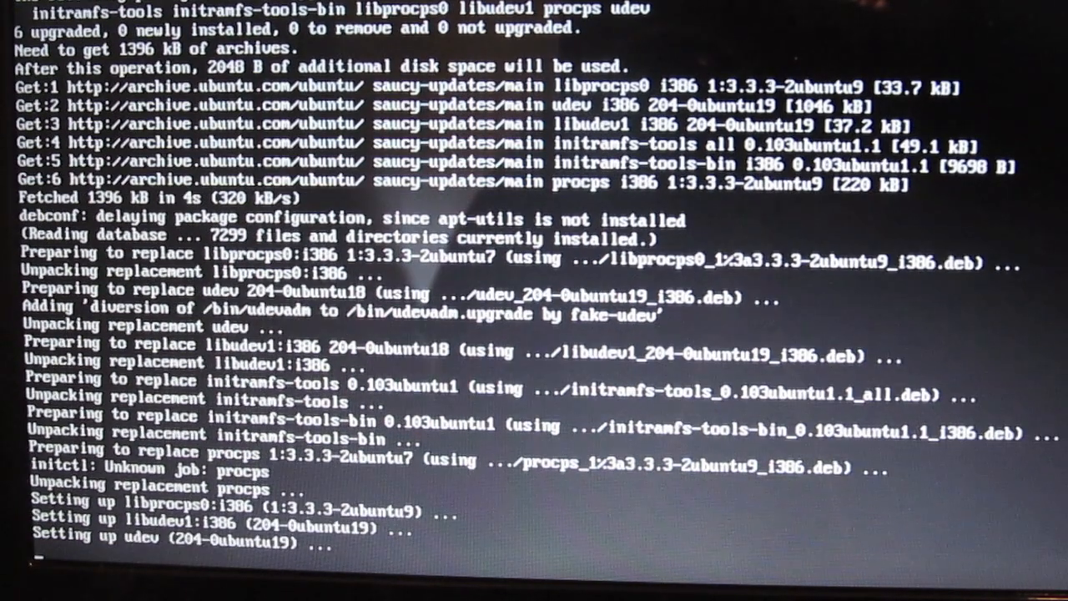
pyautogui.scroll(-3)
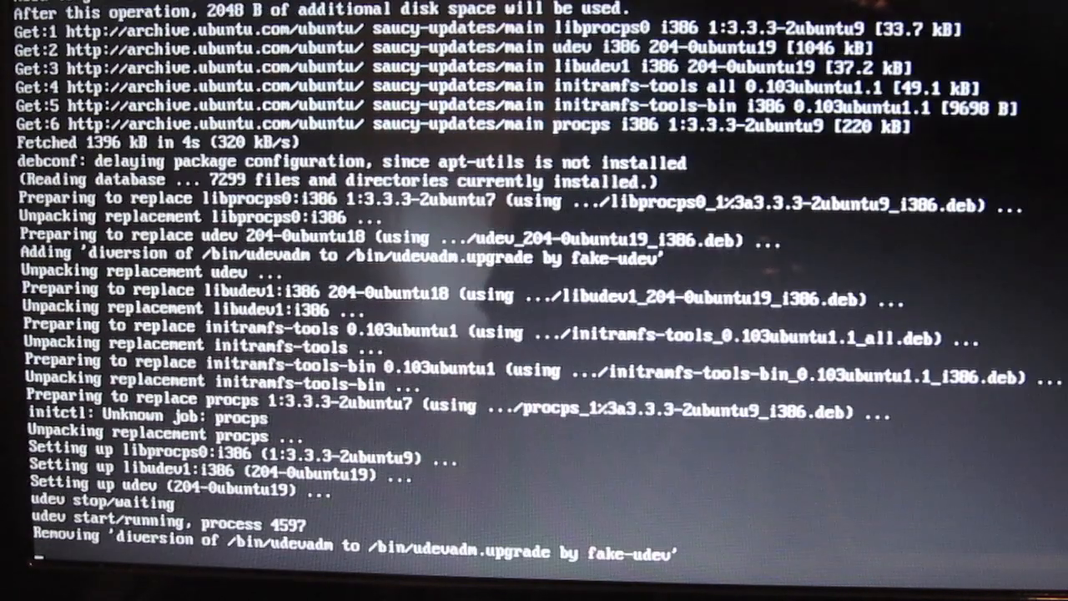
pyautogui.scroll(-3)
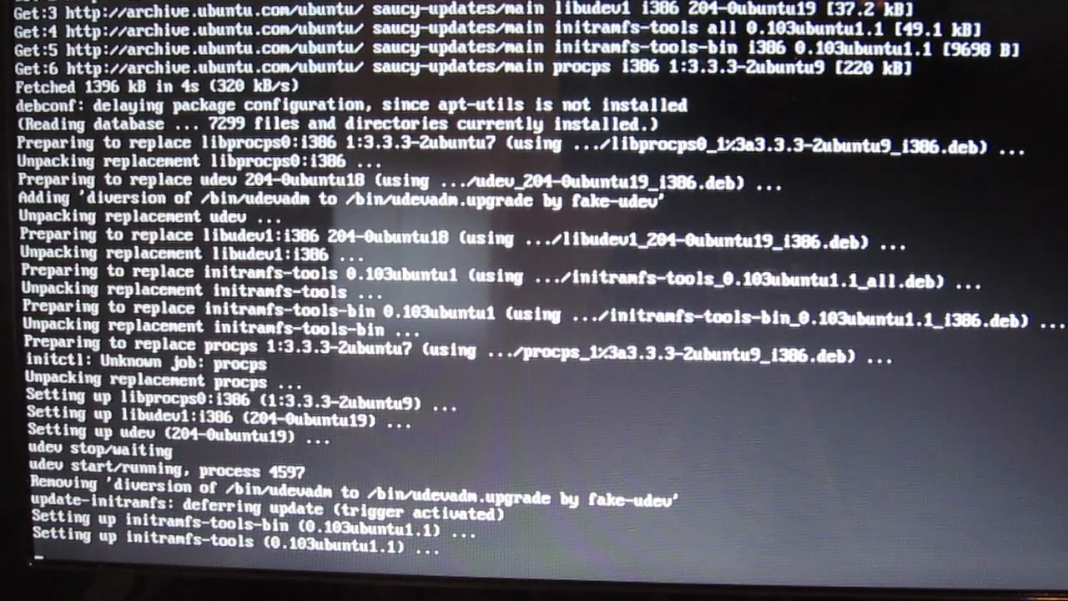
pyautogui.scroll(-3)
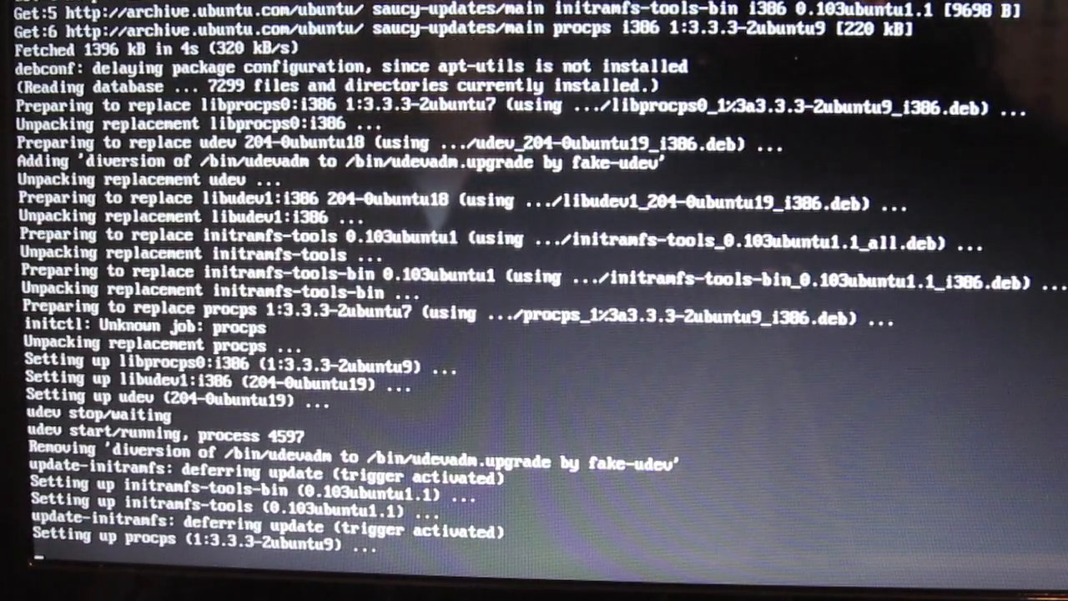
pyautogui.scroll(-3)
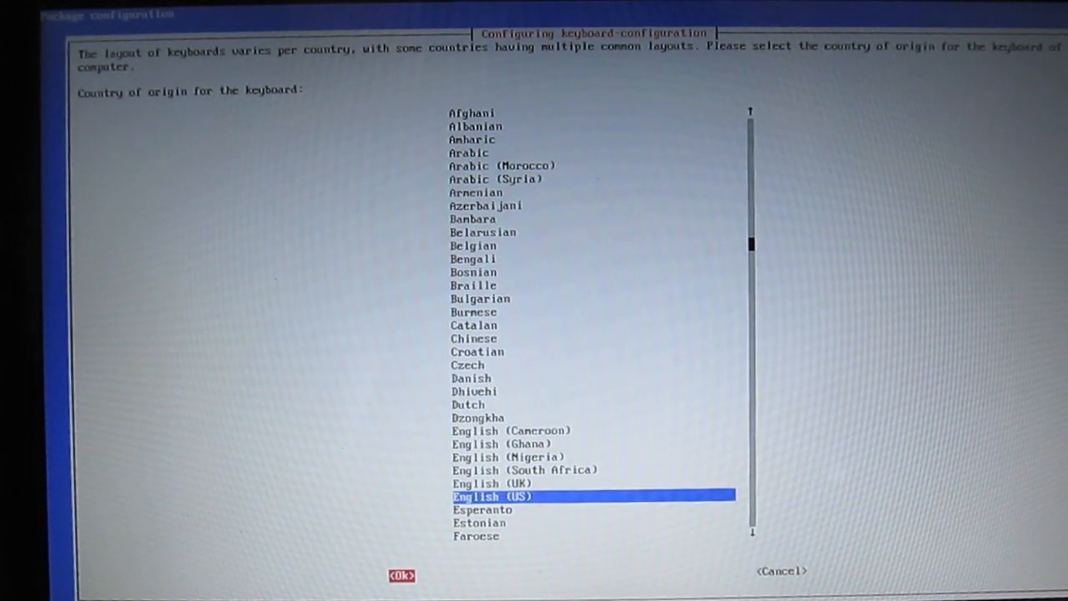
# Accept English (US) as the keyboard's country of origin.
pyautogui.click(400, 576)
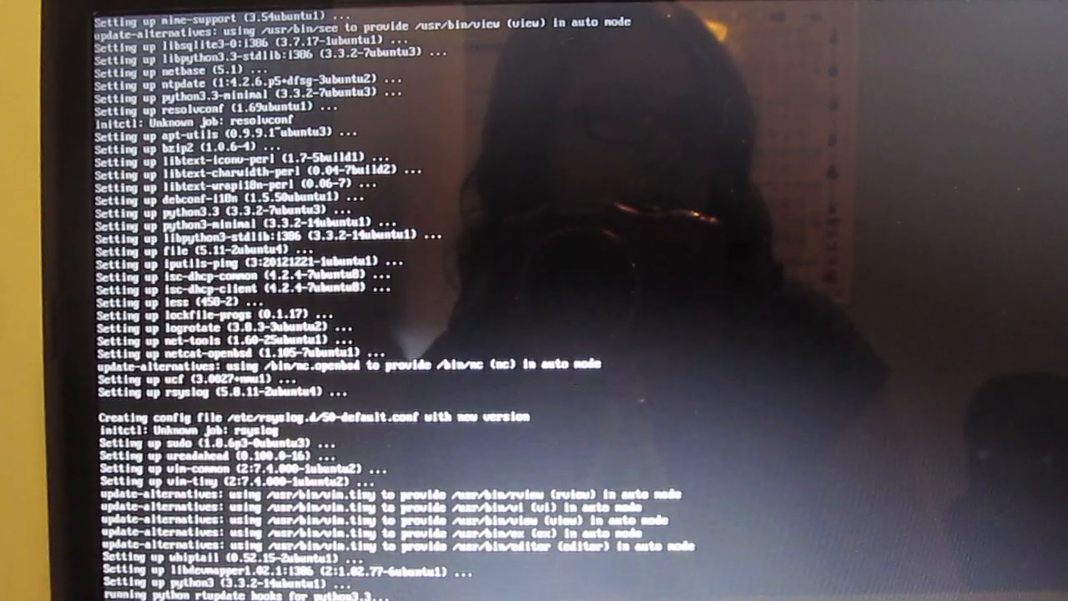
# Follow the console output while the base packages finish setting up.
pyautogui.scroll(-3)
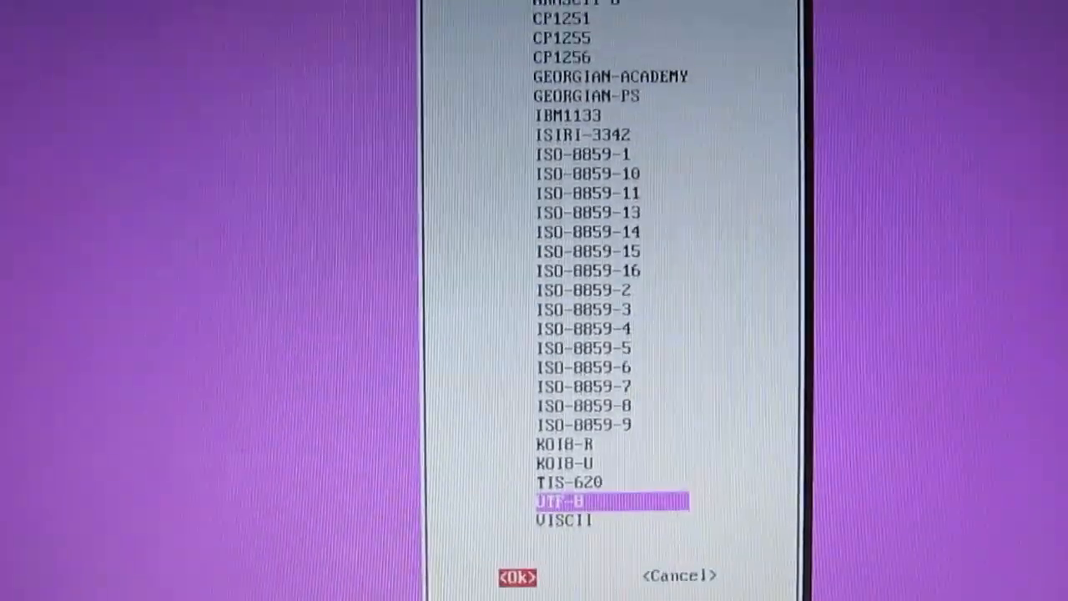
# Accept UTF-8 encoding and the 'Combined - Latin; Slavic Cyrillic; Greek' console character set.
pyautogui.click(517, 577)
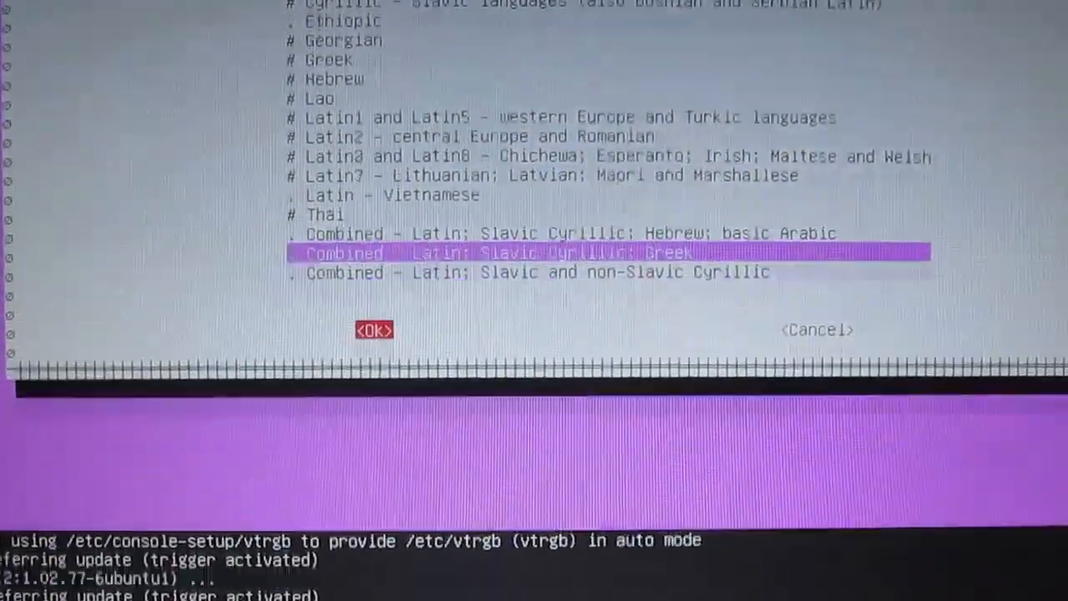
pyautogui.click(374, 331)
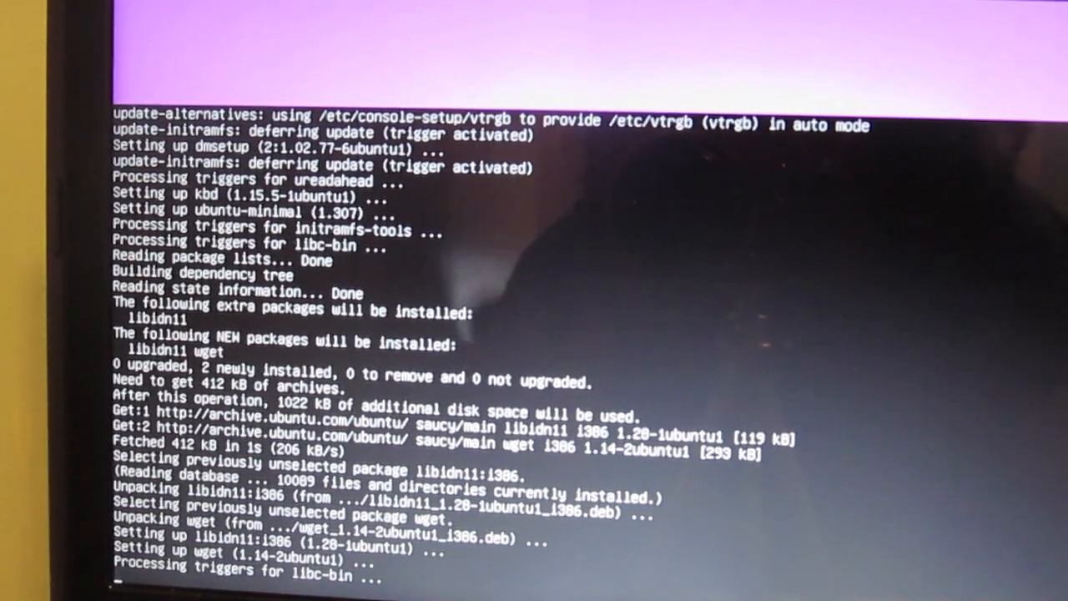
# Scroll the terminal output to follow the installer fetching and unpacking Ubuntu packages.
pyautogui.scroll(-3)
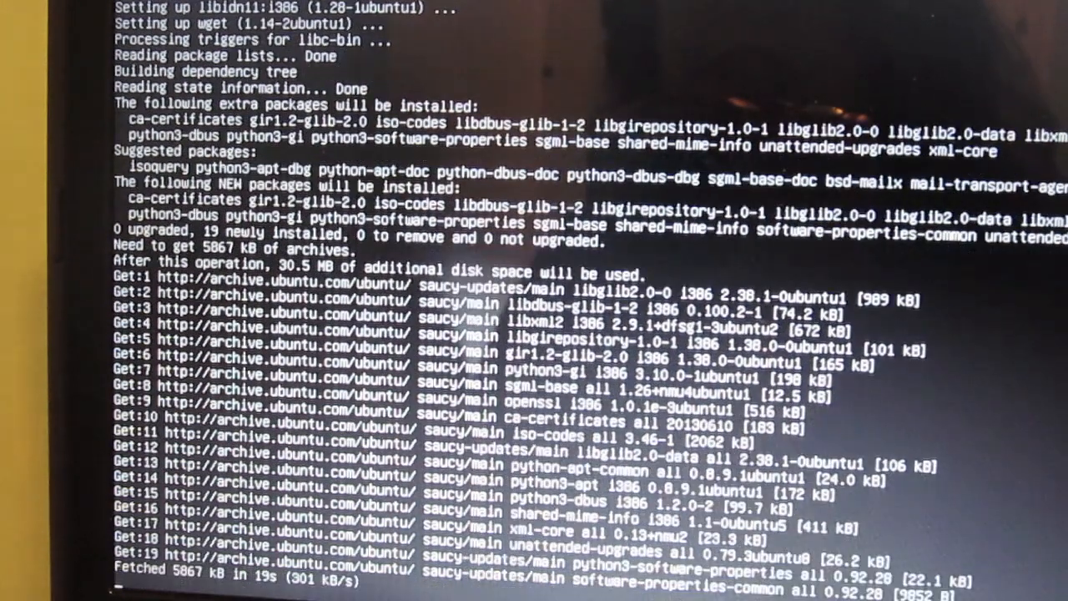
pyautogui.scroll(-3)
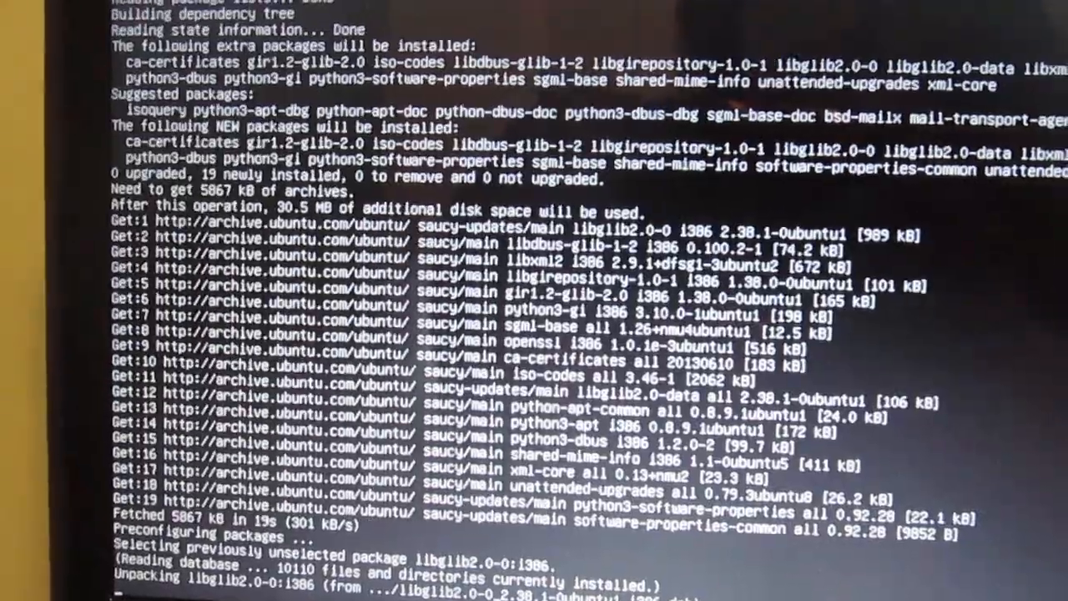
pyautogui.scroll(-3)
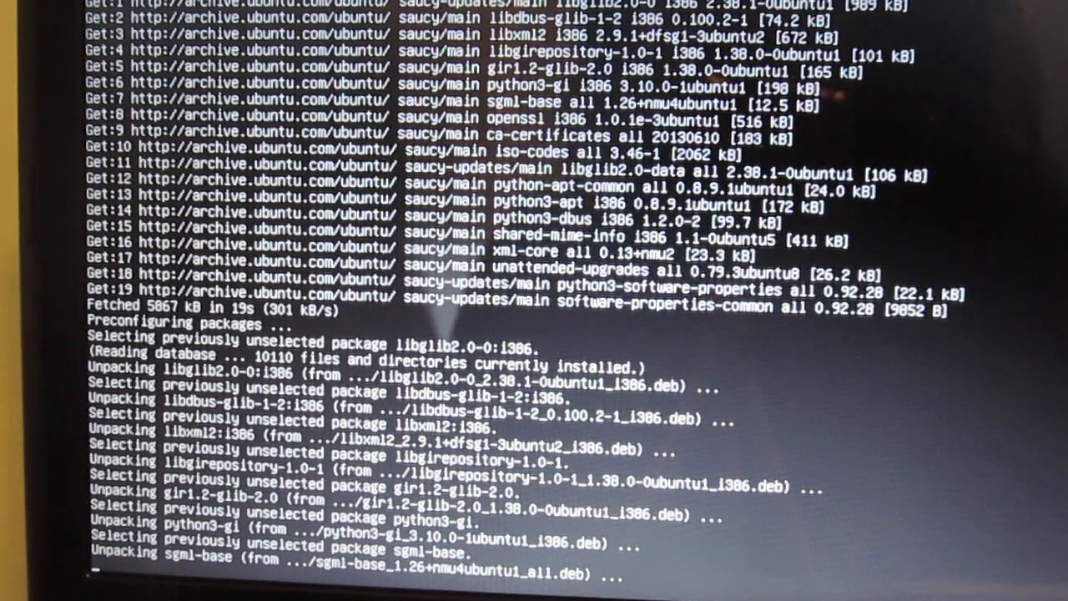
pyautogui.scroll(-3)
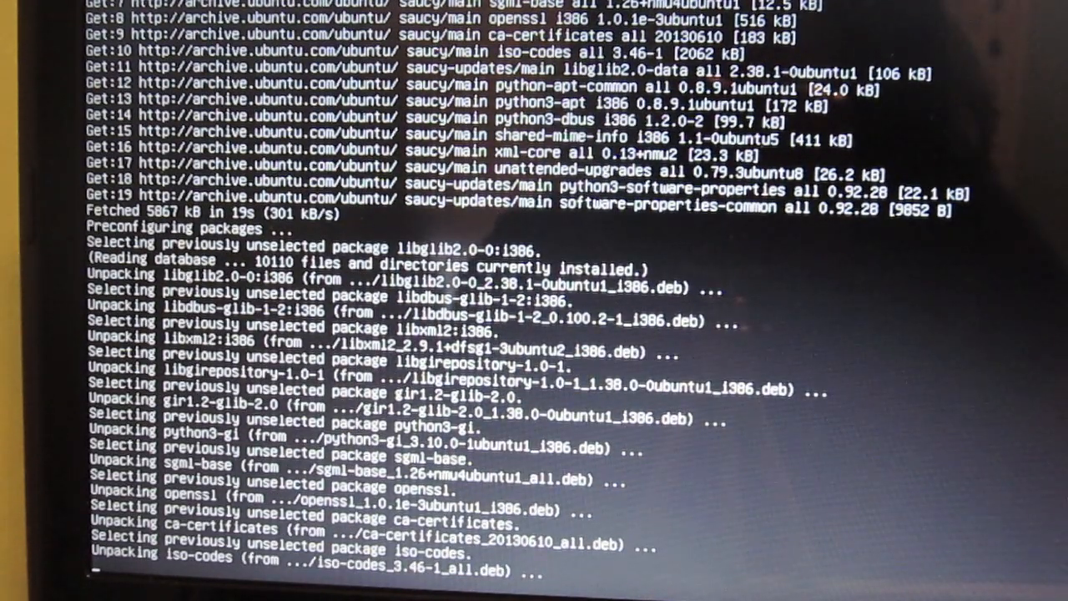
pyautogui.scroll(-3)
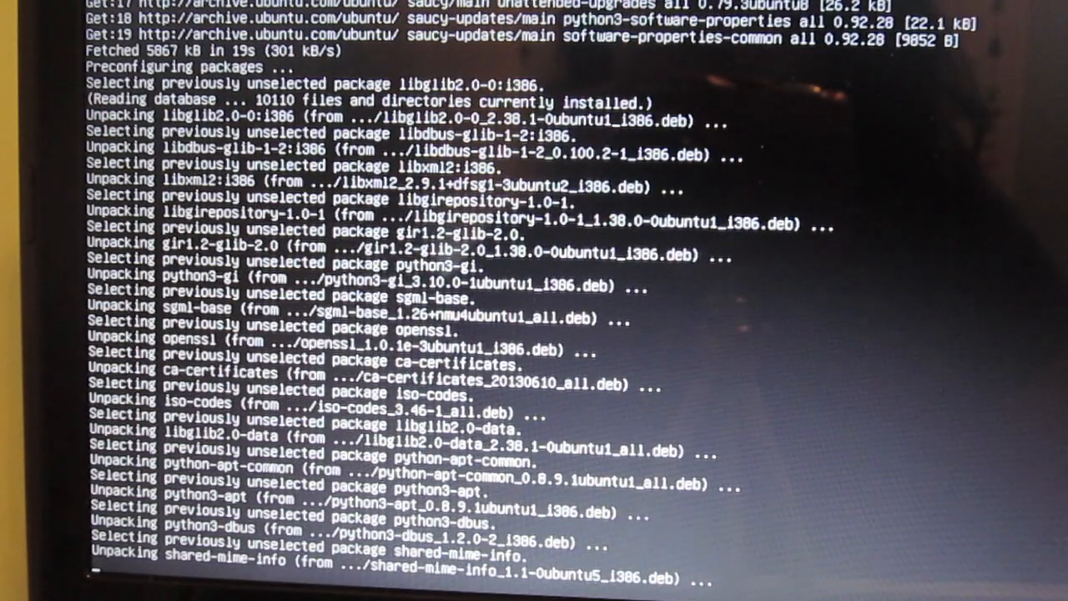
pyautogui.scroll(-3)
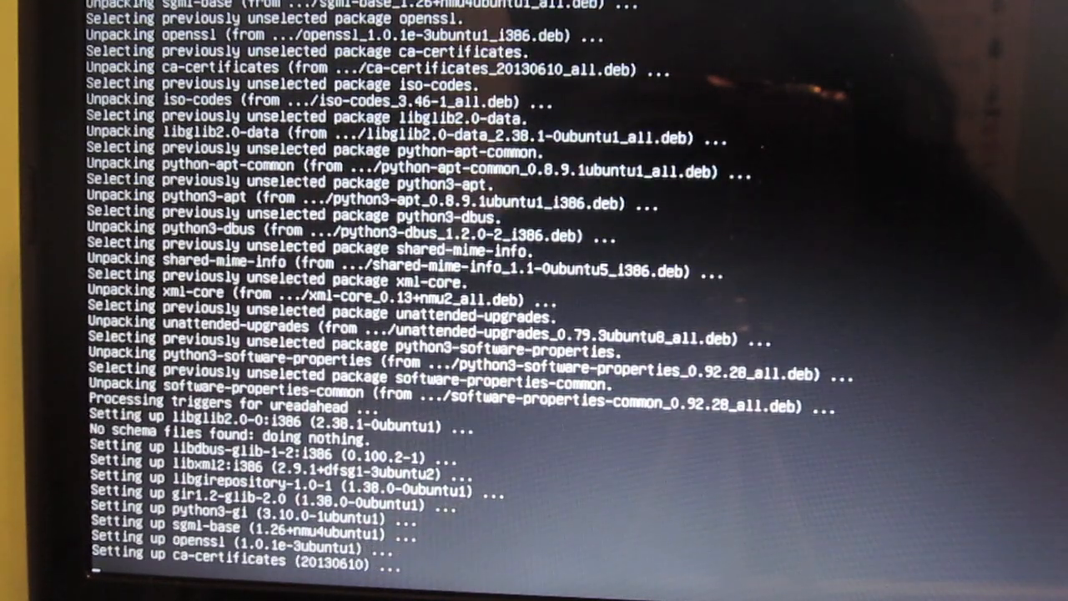
pyautogui.scroll(-3)
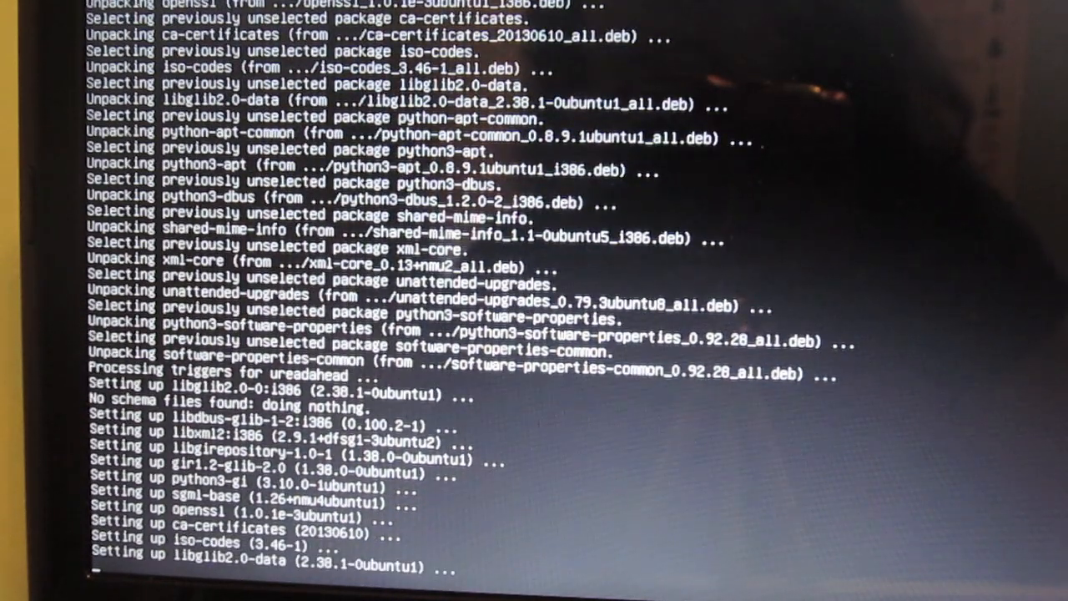
pyautogui.scroll(-3)
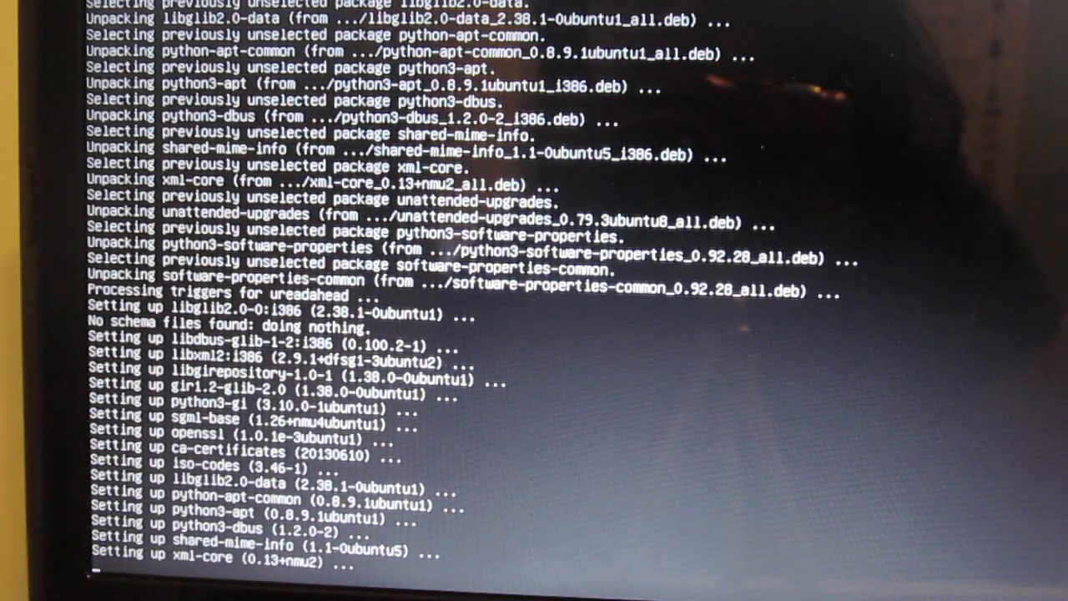
pyautogui.scroll(-3)
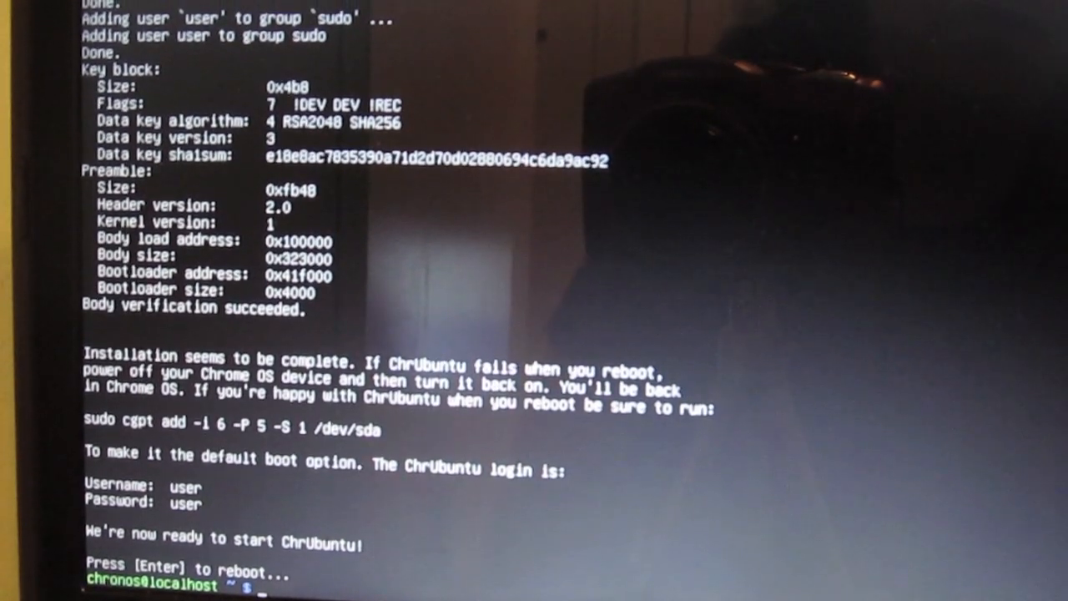
# Confirm the reboot once the script reports the ChrUbuntu installation complete.
pyautogui.press('enter')
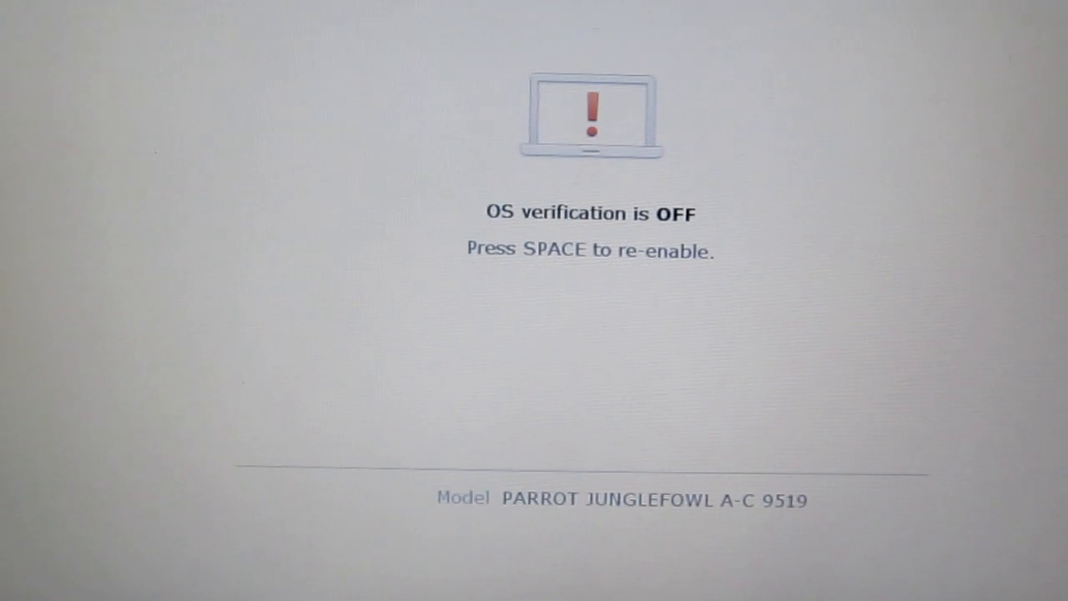
# Continue past the 'OS verification is OFF' screen and watch the Linux boot log.
pyautogui.press('space')
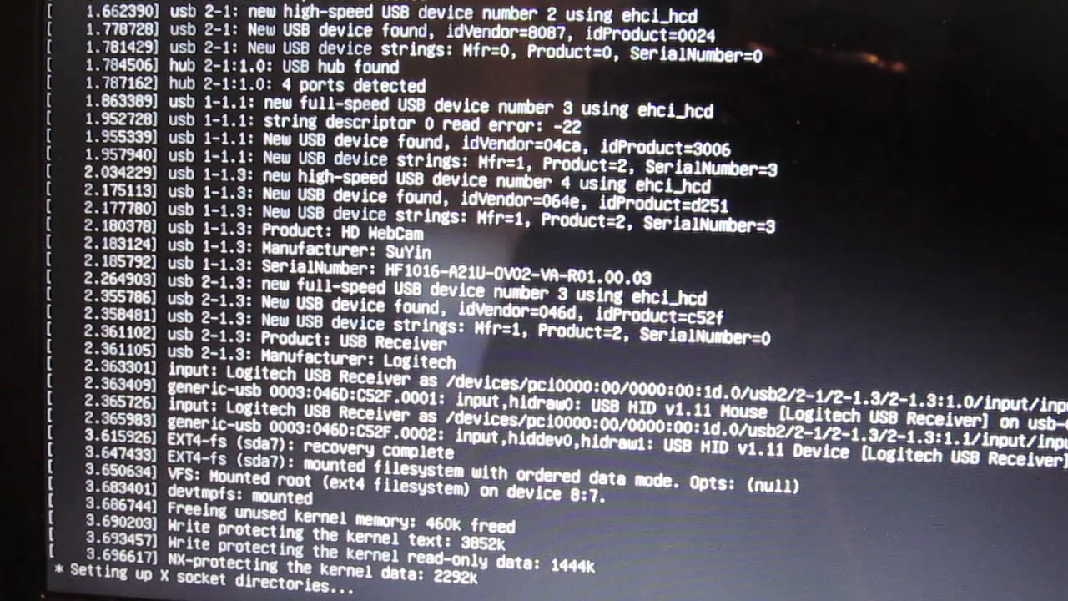
pyautogui.scroll(-3)
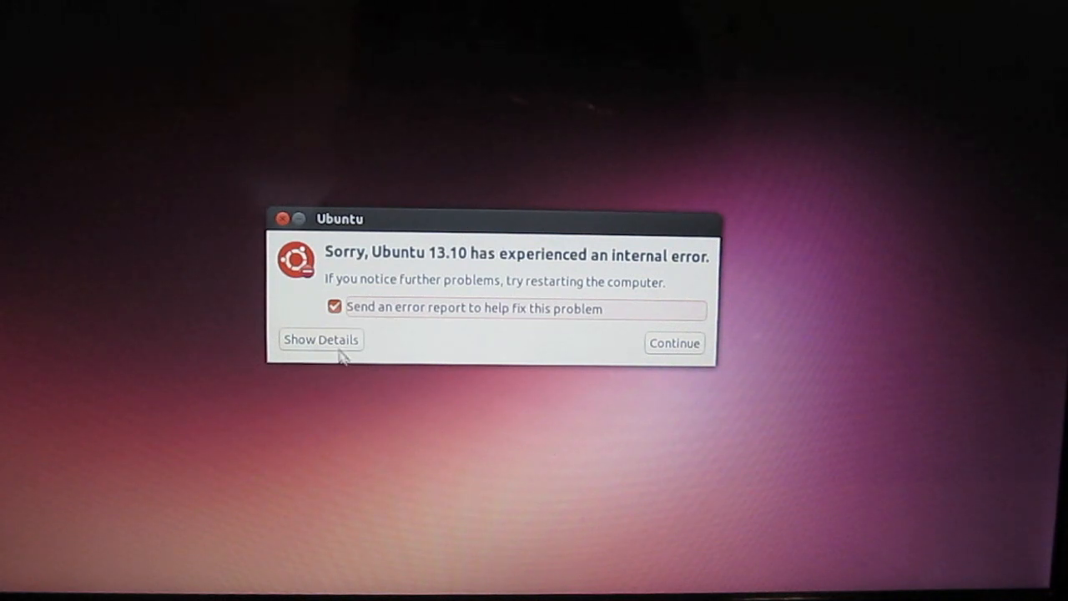
# Show the internal error's details and continue with reporting it.
pyautogui.click(320, 339)
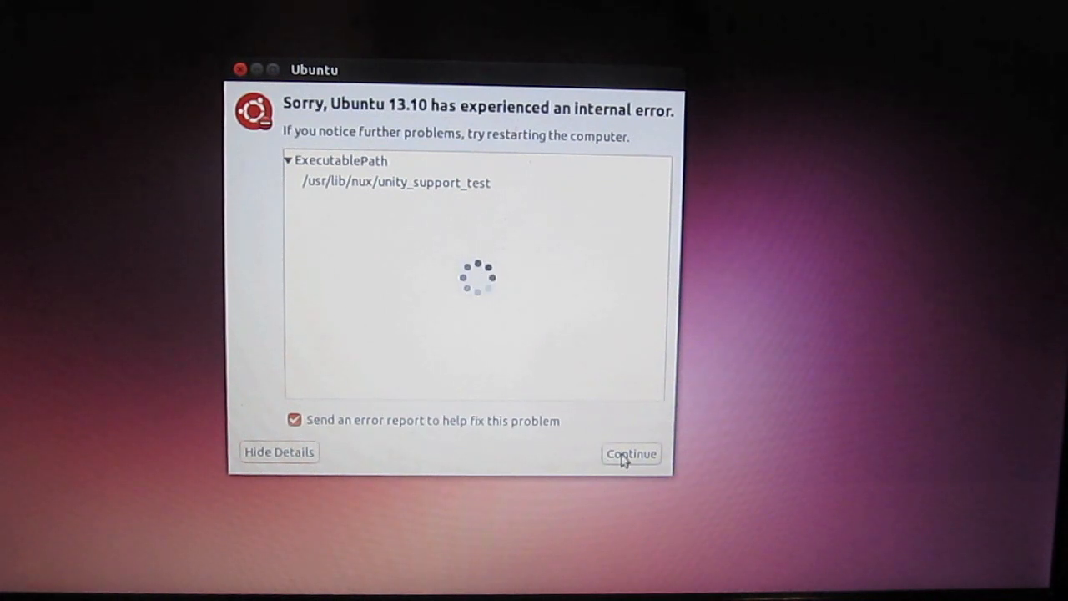
pyautogui.click(630, 454)
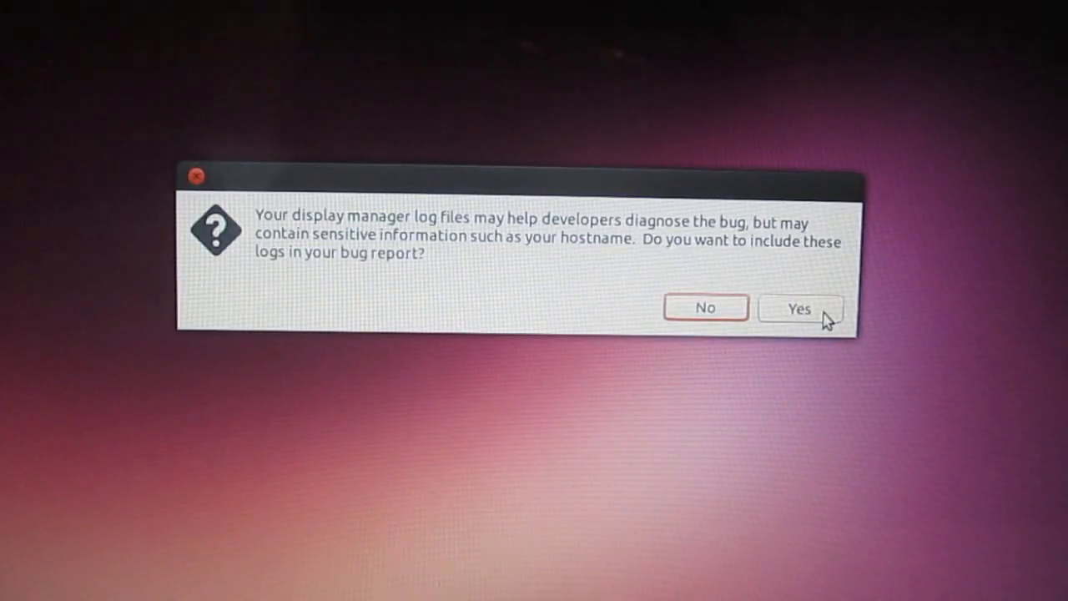
# Agree to include display manager logs, attempt authentication, then cancel after it fails.
pyautogui.click(797, 309)
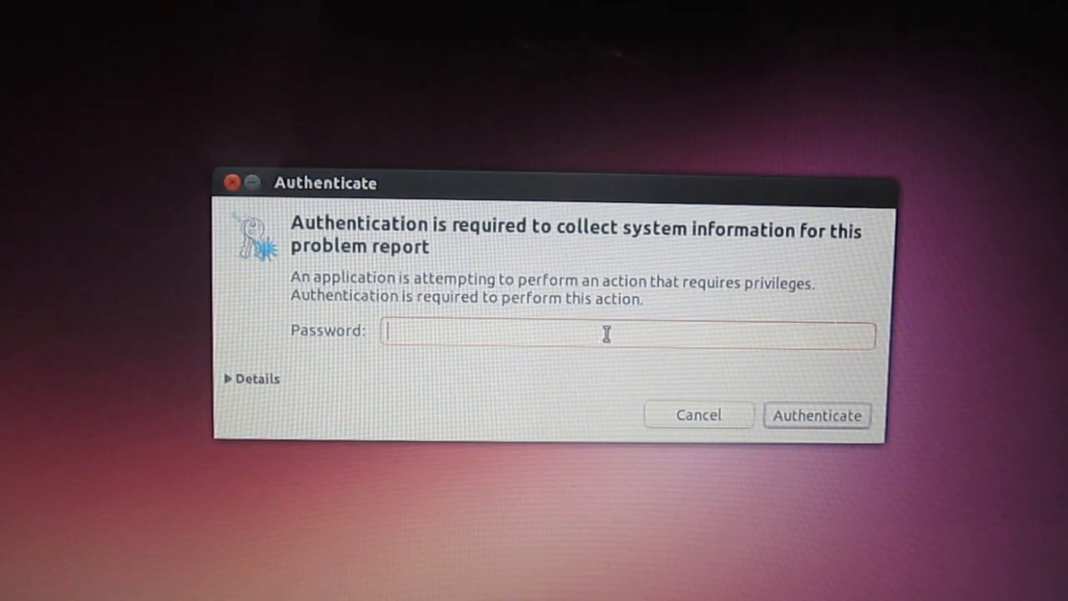
pyautogui.moveTo(628, 352)
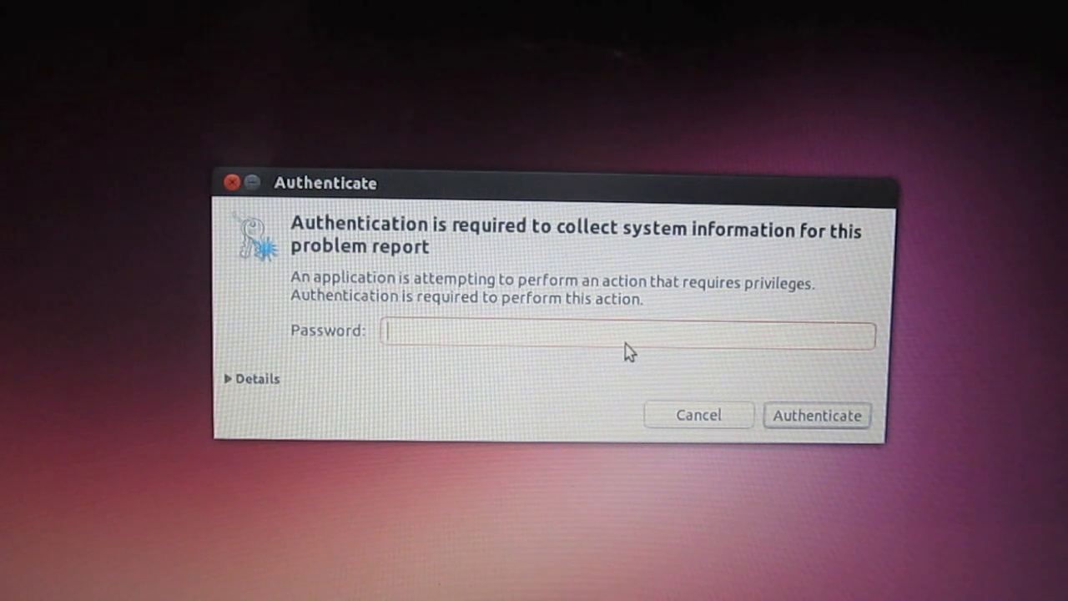
pyautogui.moveTo(820, 447)
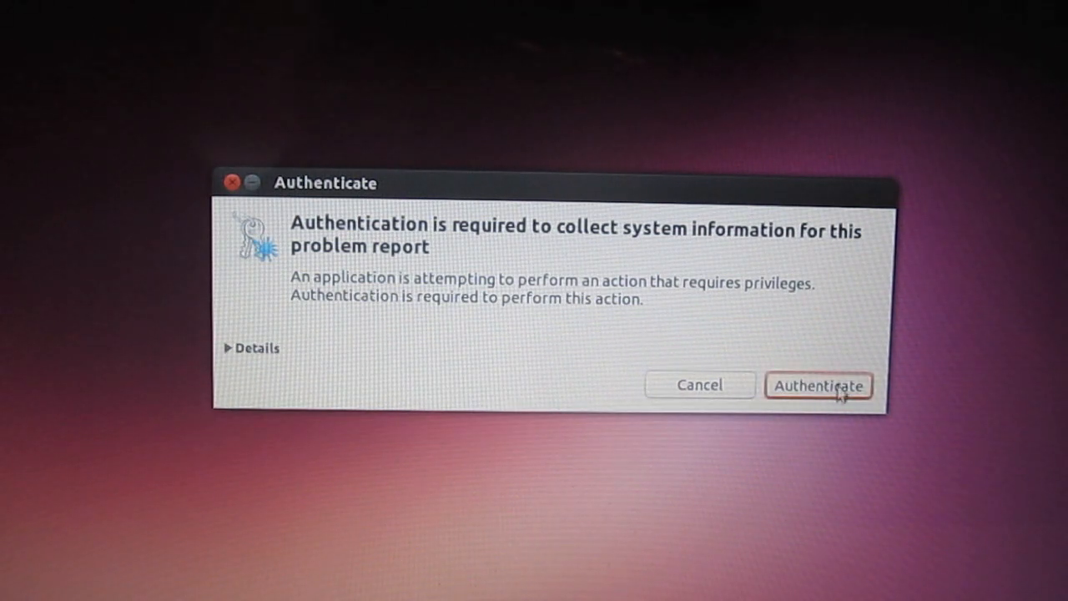
pyautogui.click(818, 384)
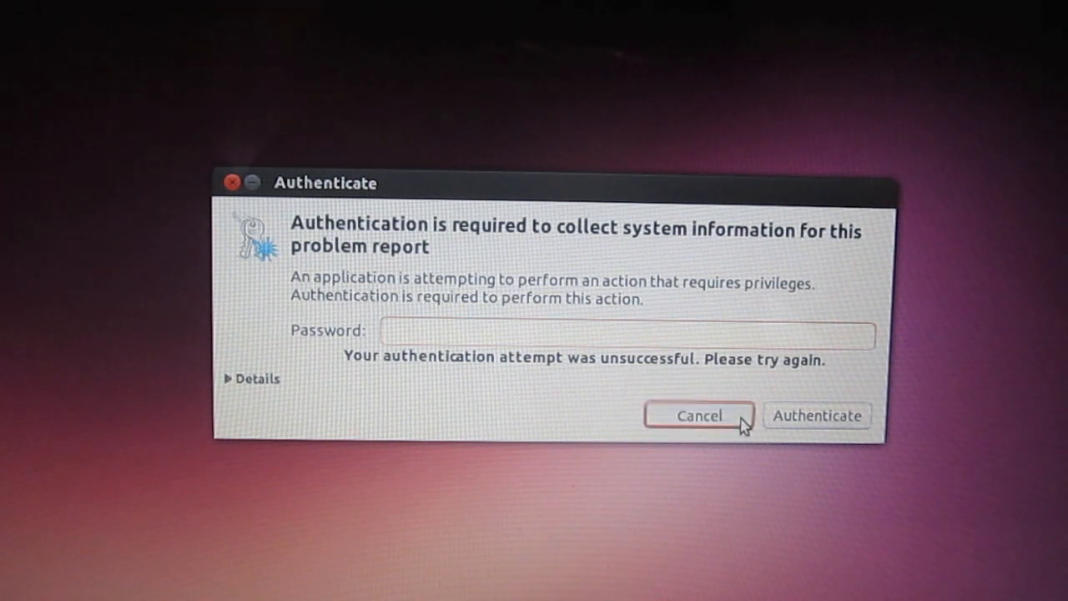
pyautogui.click(699, 415)
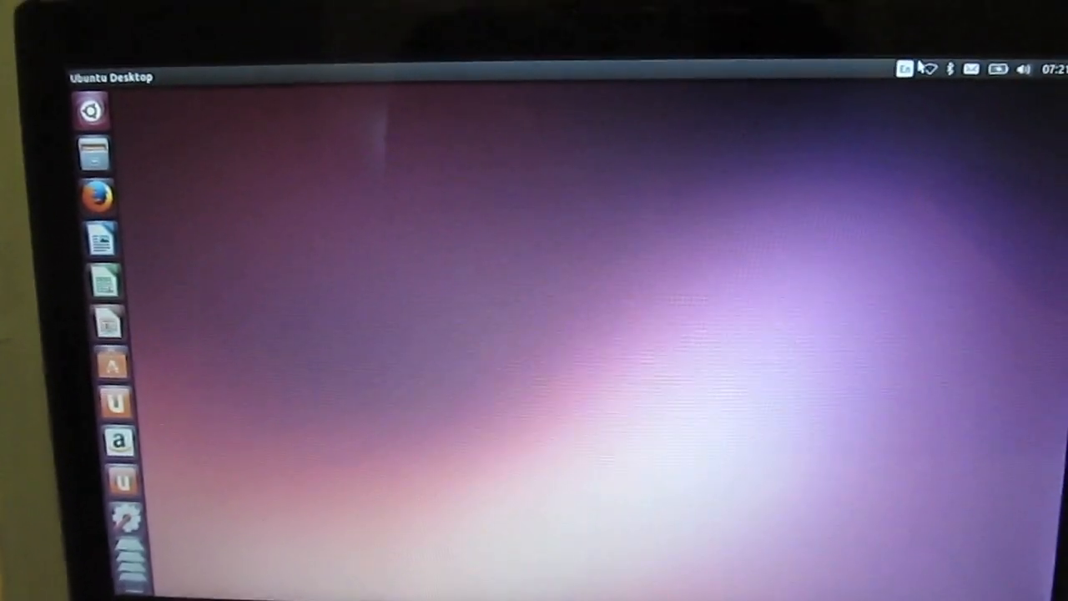
# Show the available Wi-Fi networks from the top-panel network indicator.
pyautogui.click(923, 67)
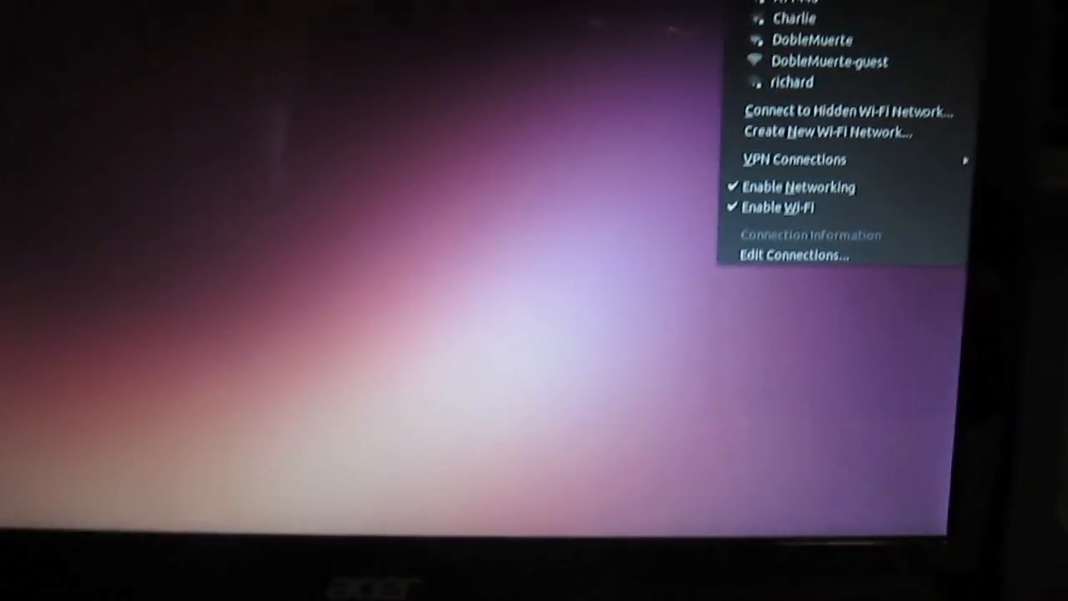
# Join the DobleMuerte network by entering its password and connecting.
pyautogui.click(811, 40)
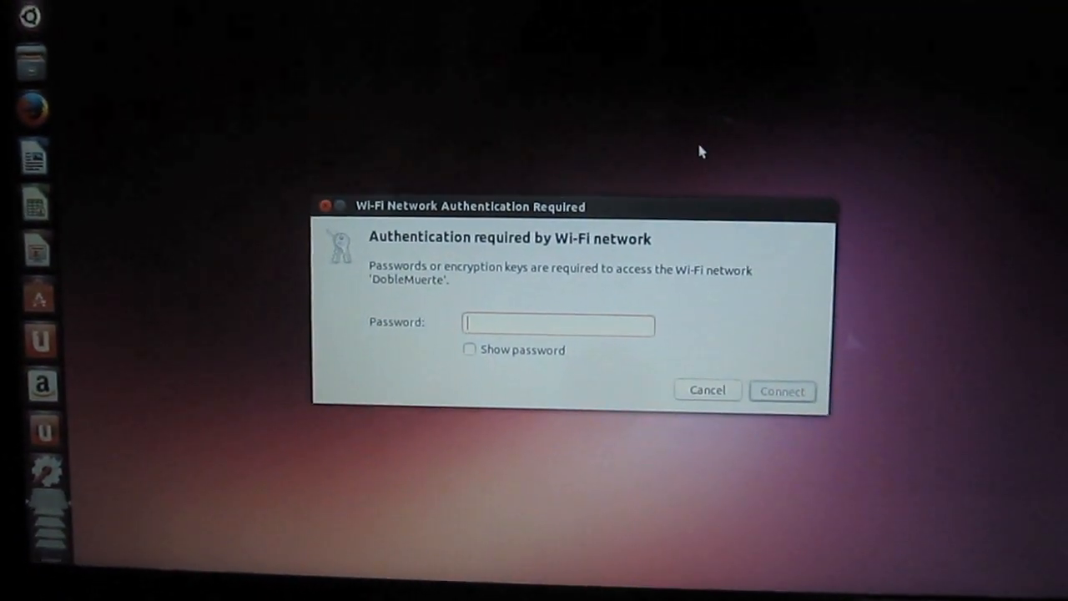
pyautogui.write('•')
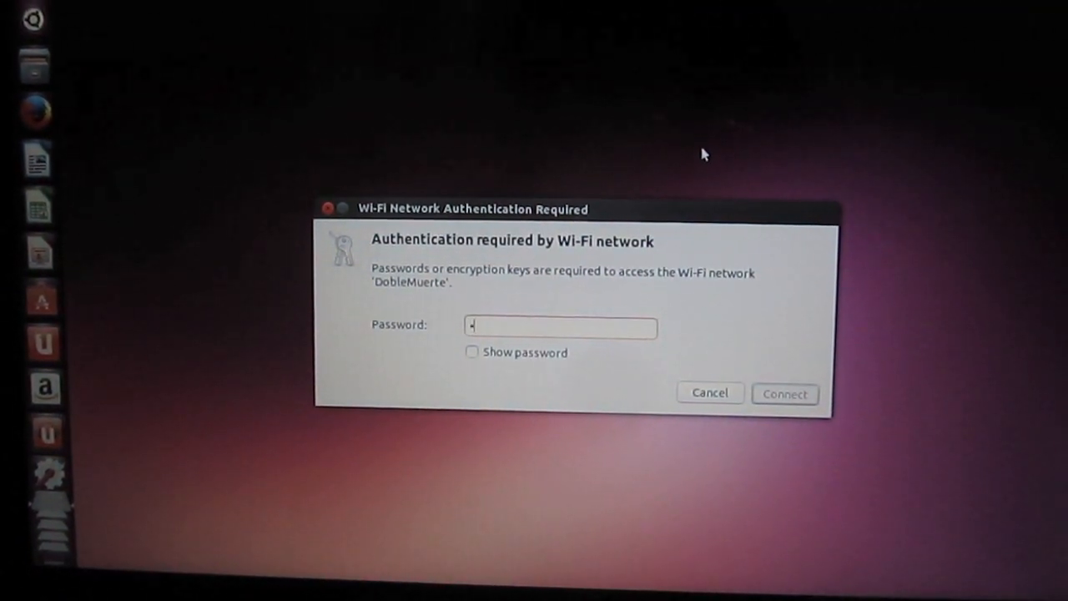
pyautogui.write('password')
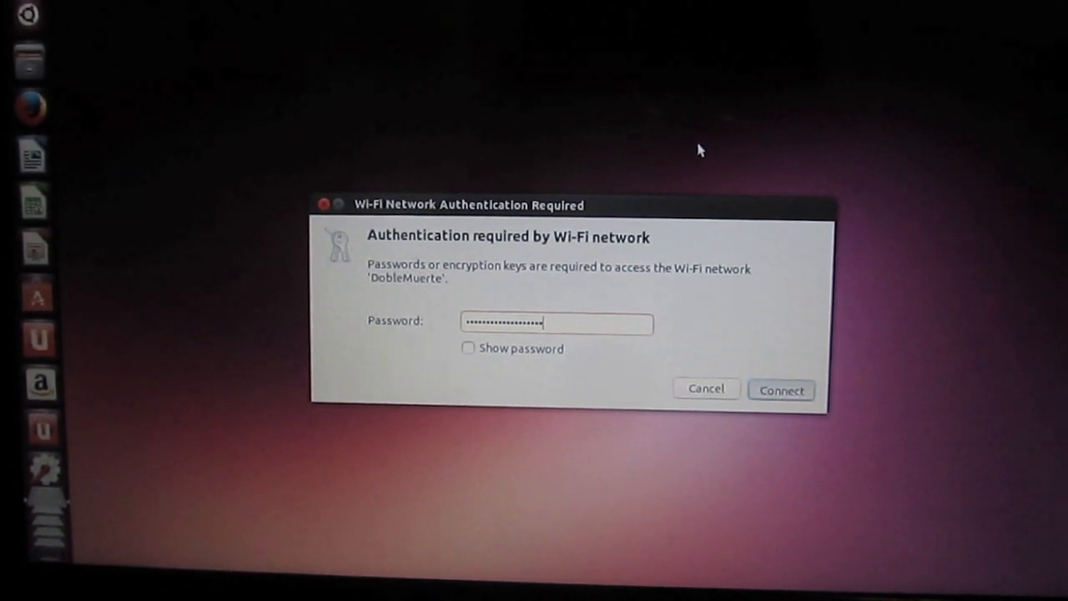
pyautogui.click(781, 391)
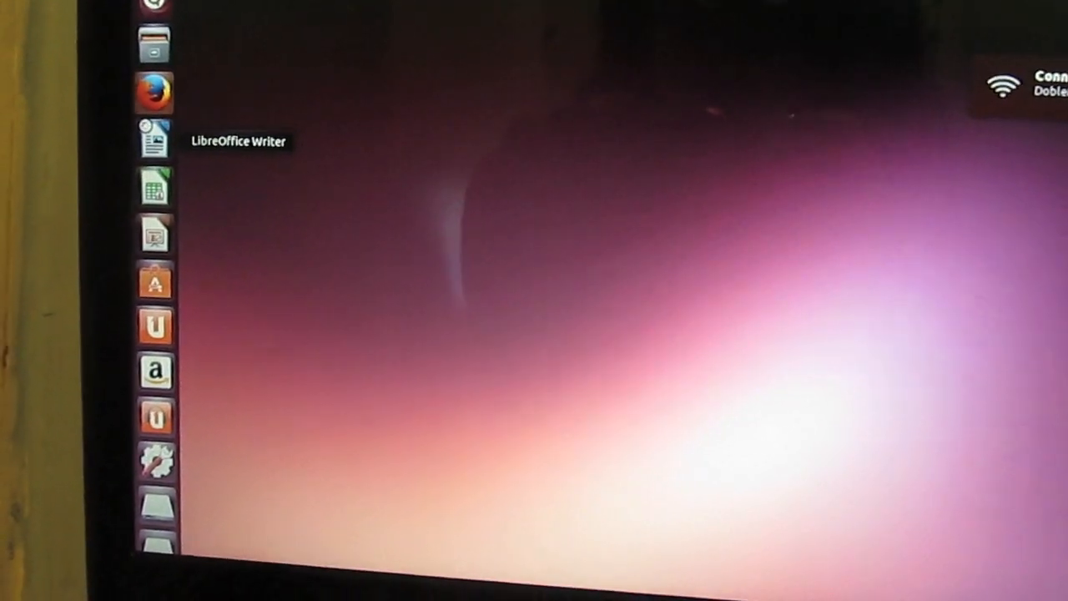
# Launch Firefox from the Unity launcher.
pyautogui.click(153, 92)
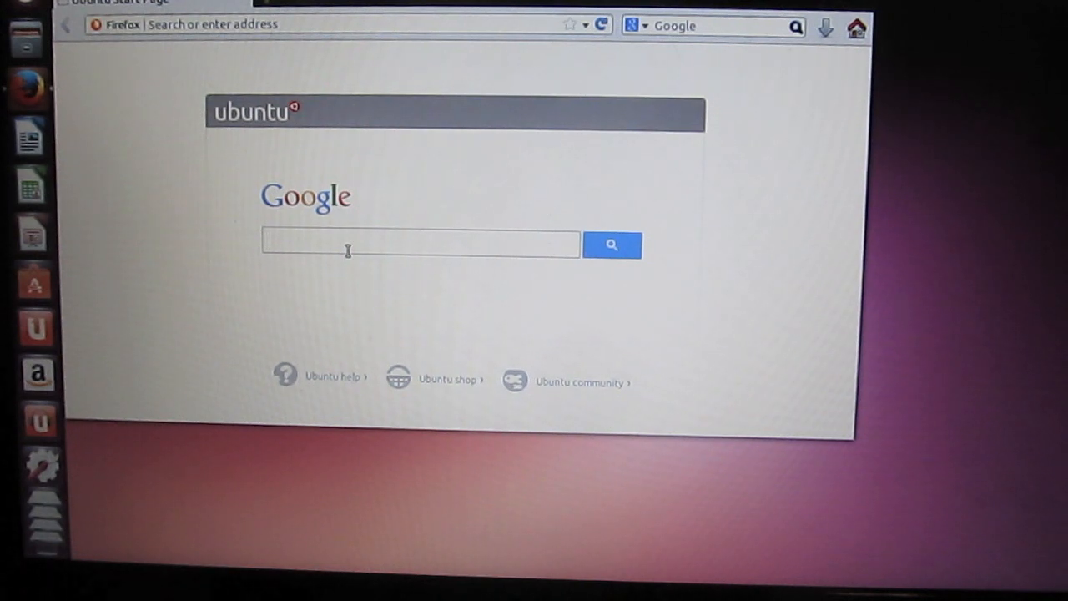
# Place the caret in the Google search box on the Ubuntu start page.
pyautogui.click(420, 243)
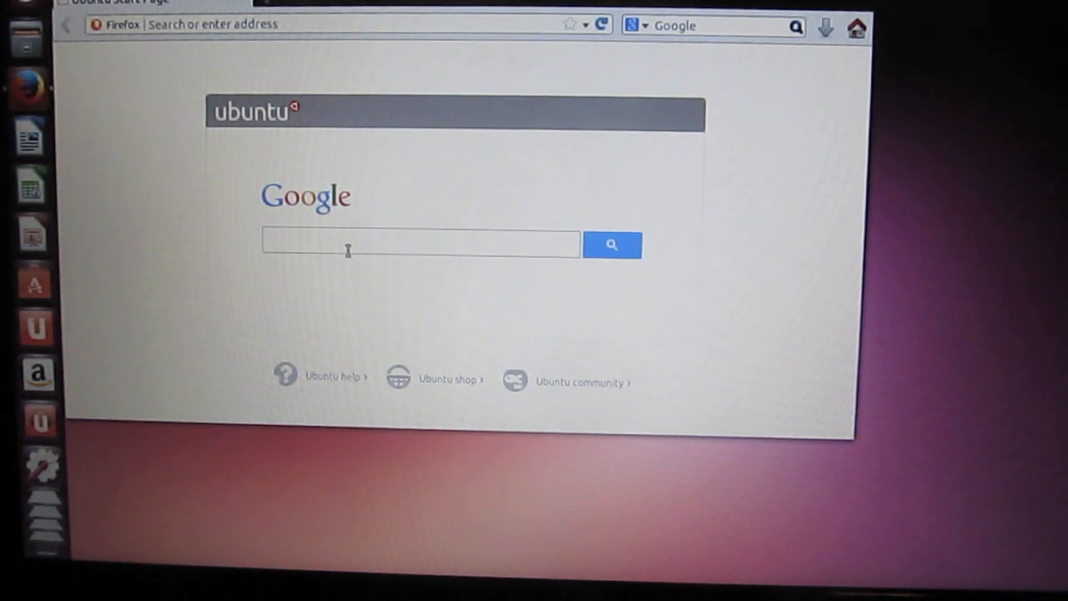
pyautogui.click(420, 244)
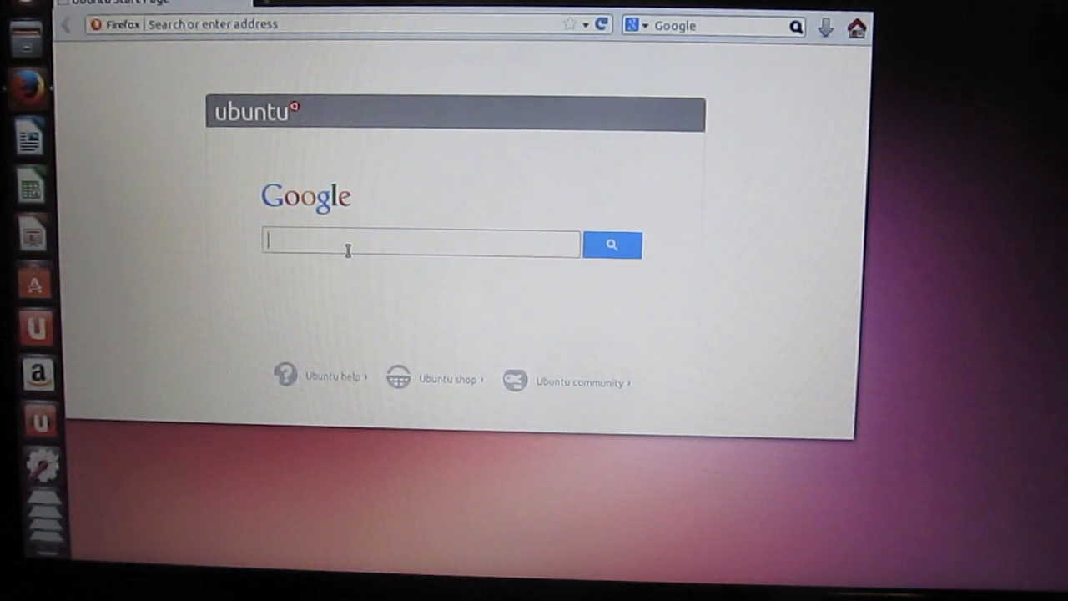